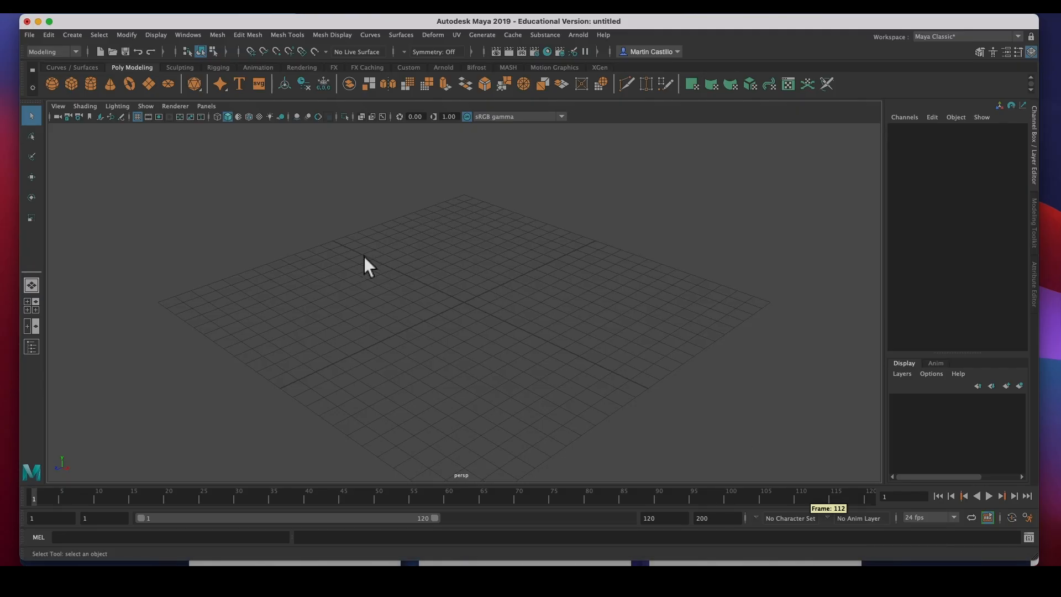
mouse_move(507, 35)
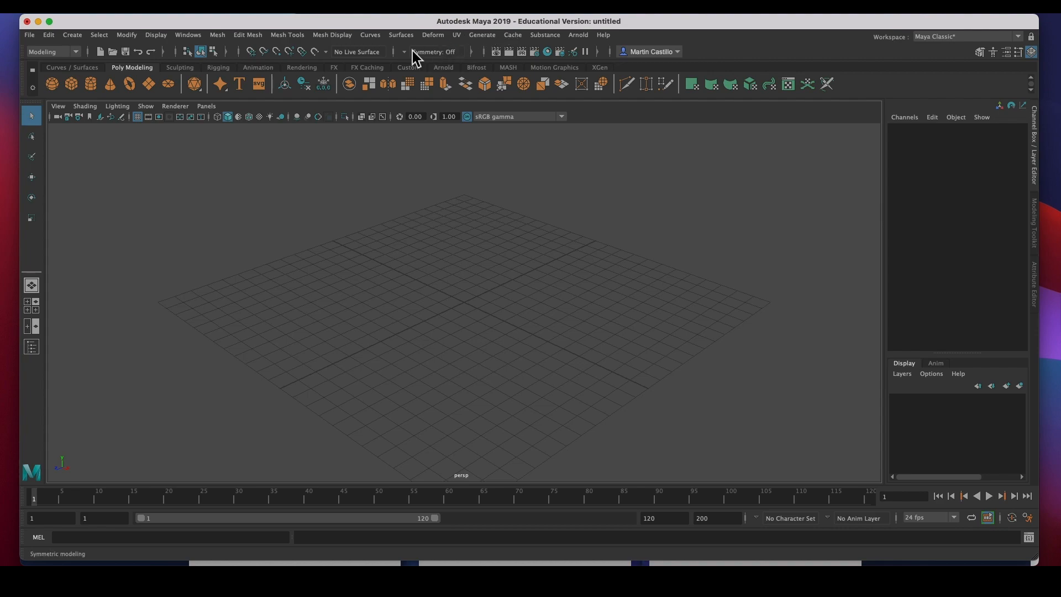
mouse_move(377, 70)
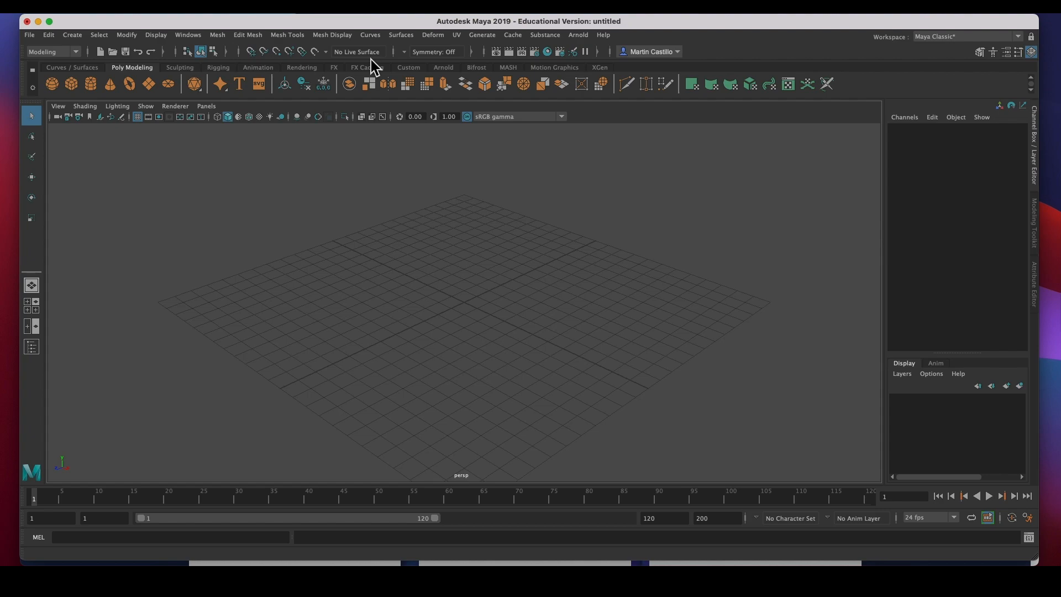
mouse_move(386, 73)
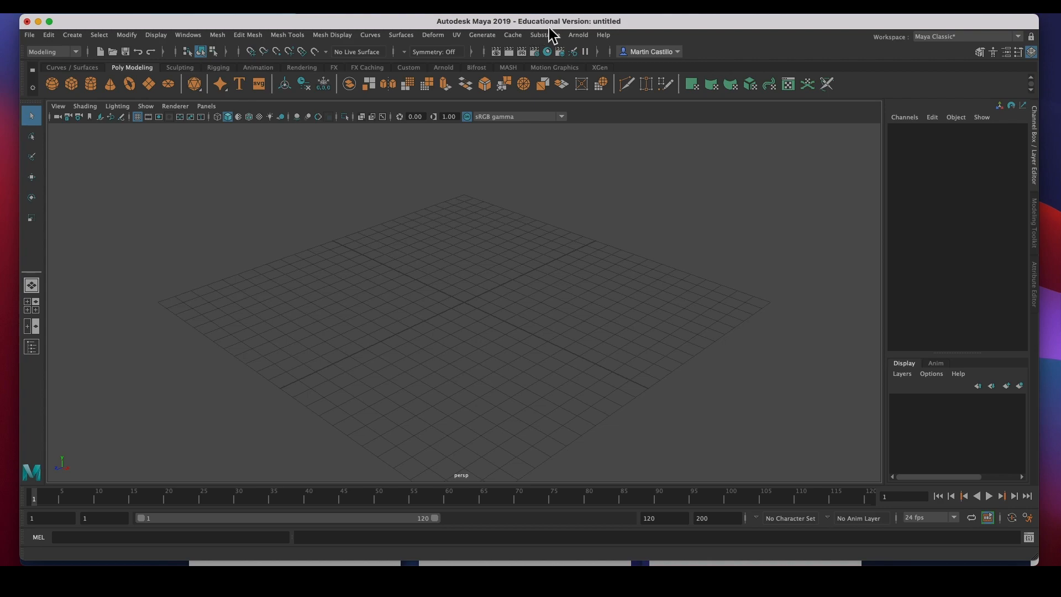
mouse_move(557, 38)
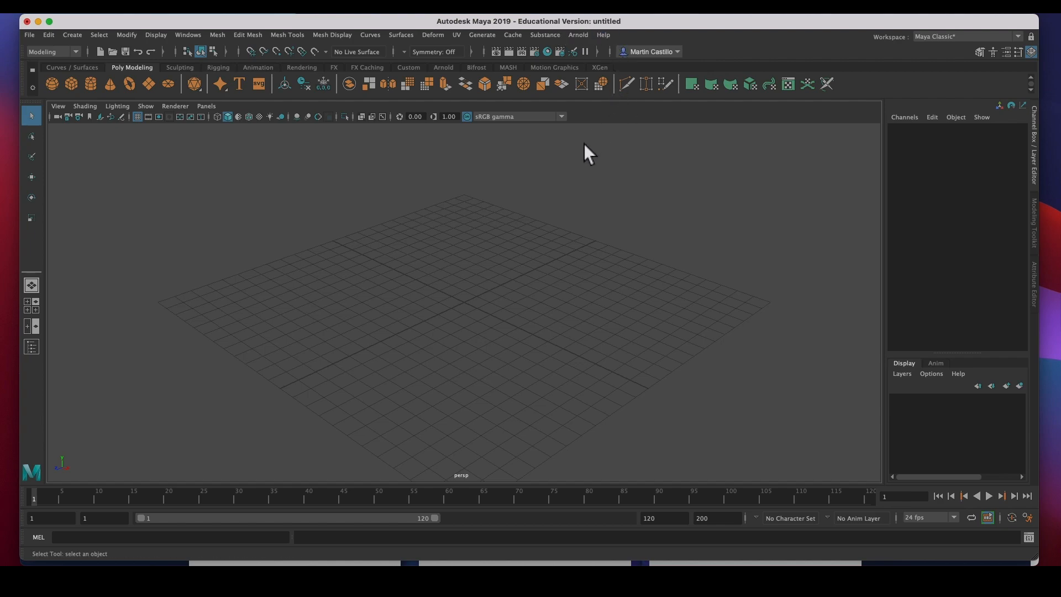
mouse_move(358, 55)
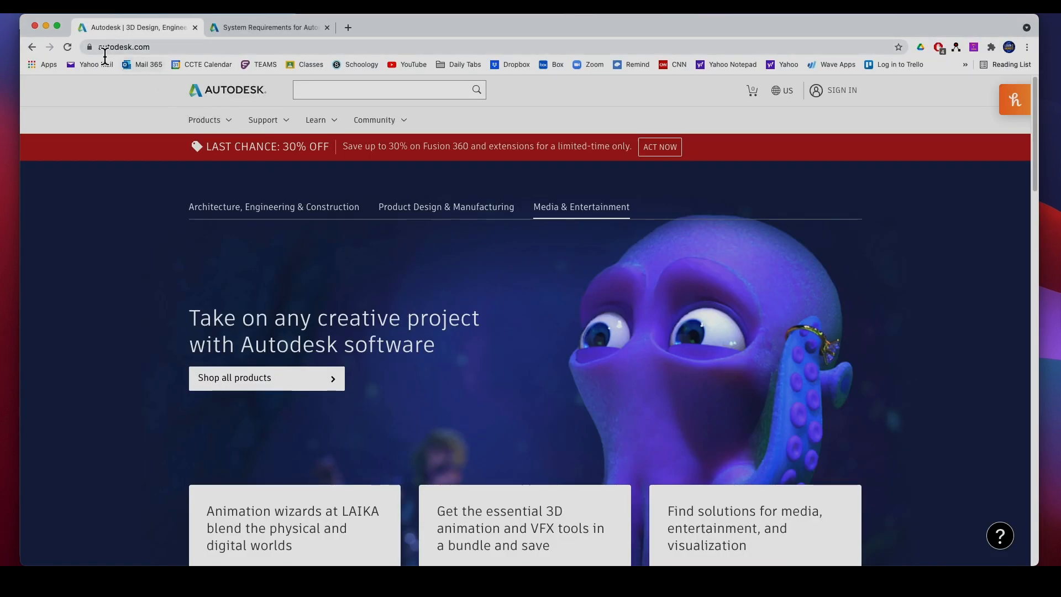
- Go to the Autodesk sign-in page from the autodesk.com home page
click(123, 47)
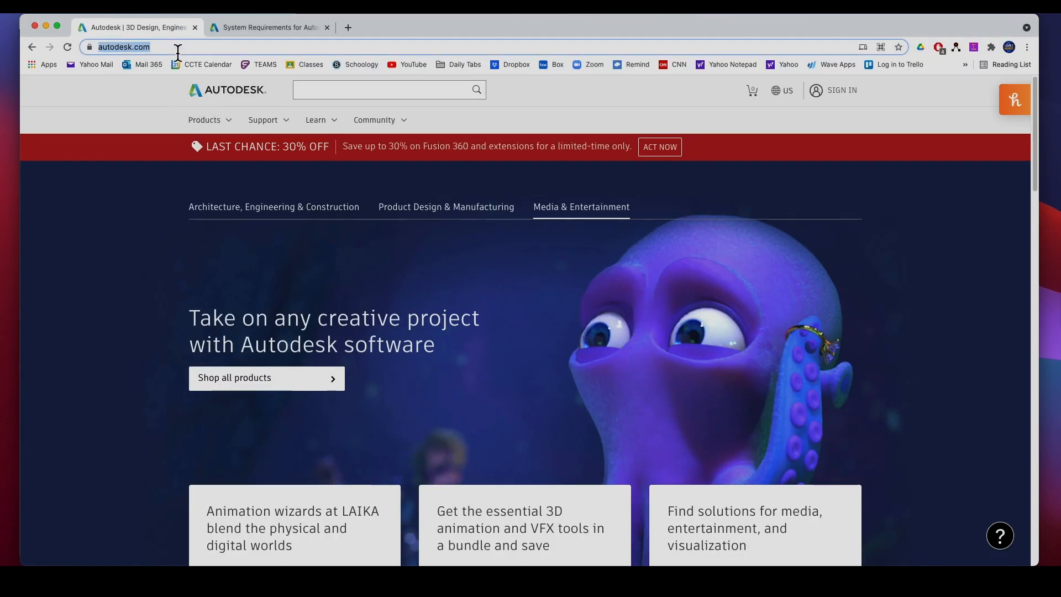
scroll(down, 3)
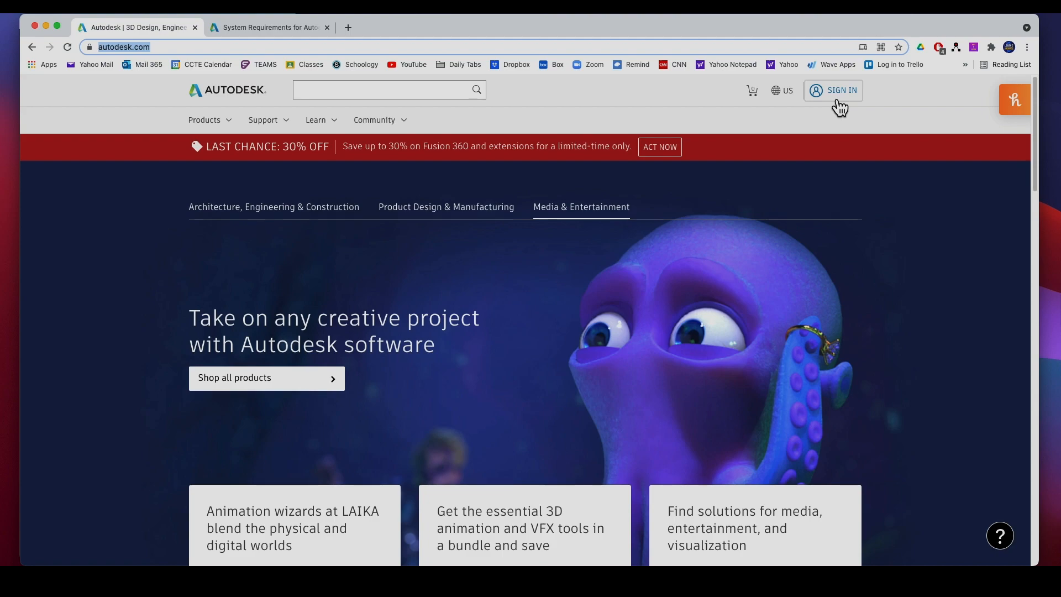
click(839, 89)
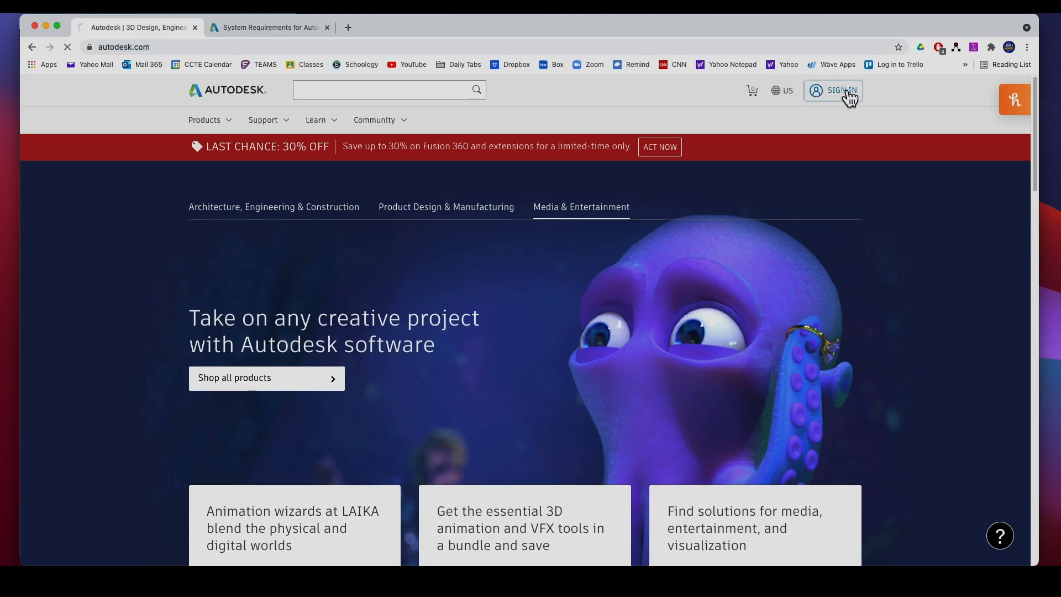
click(838, 89)
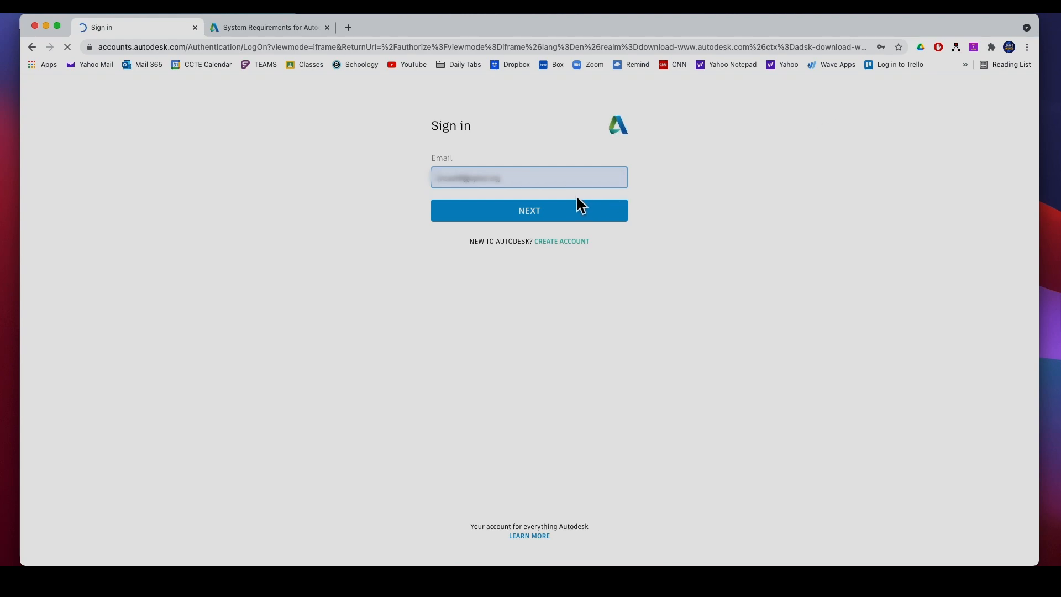
- Enter the account email and password and complete the Autodesk sign-in
click(529, 177)
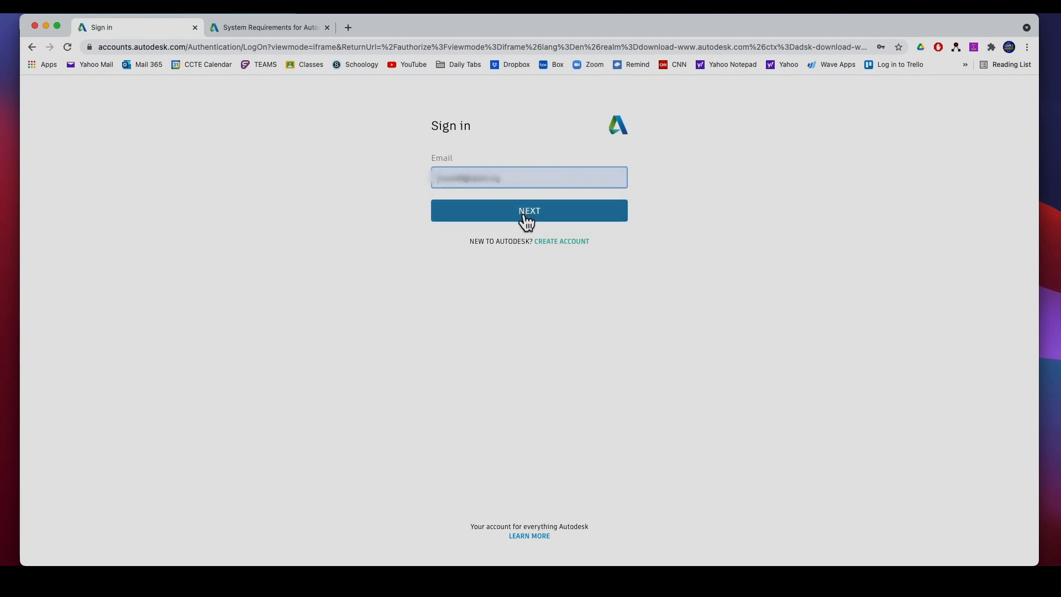
click(529, 210)
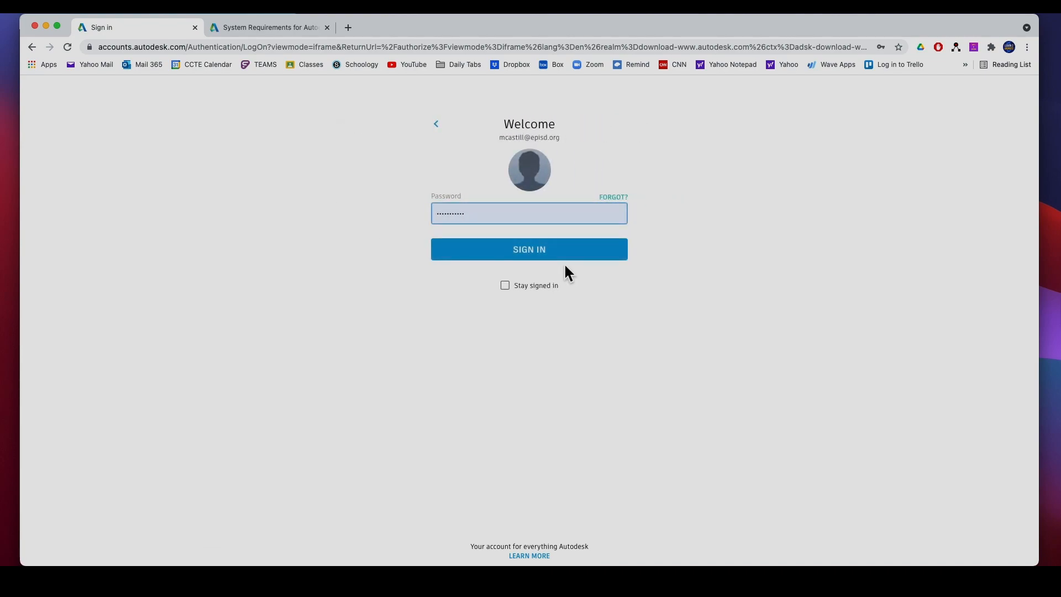
click(528, 249)
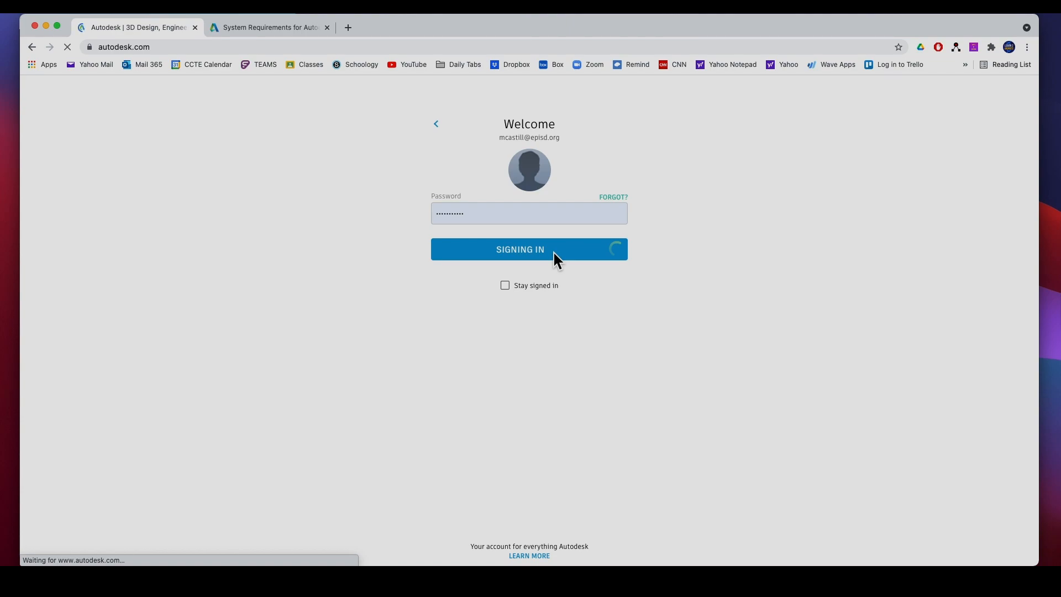
click(529, 249)
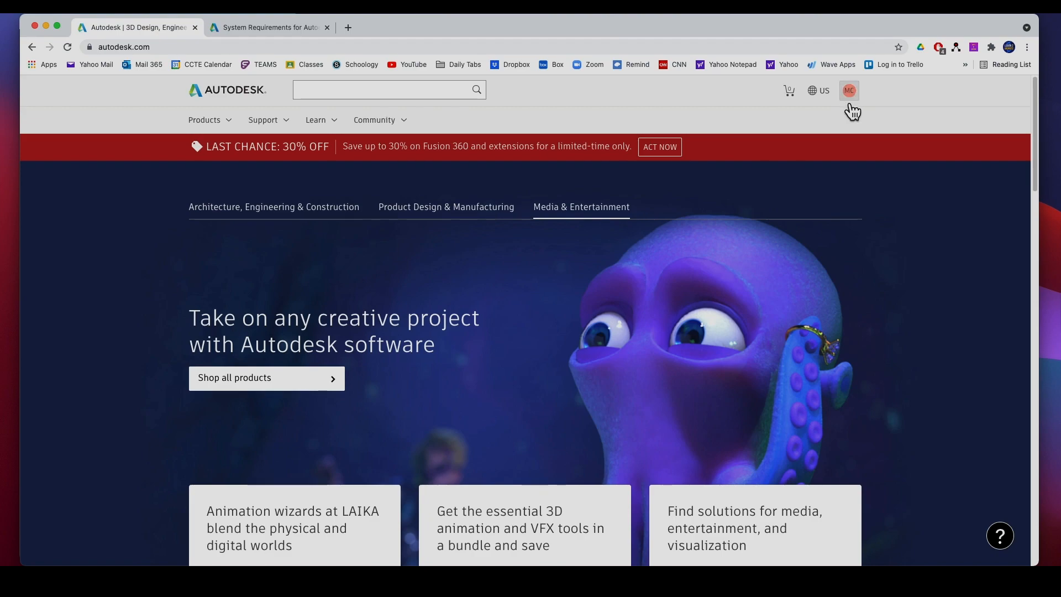
- Navigate to the Maya product page via Products, then show the products overview again
click(848, 90)
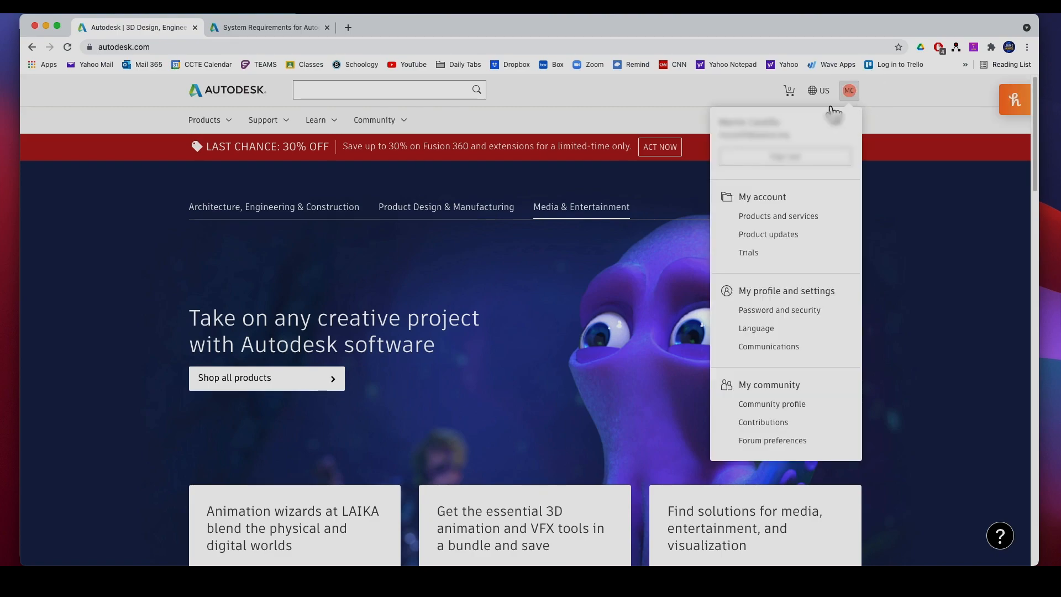
mouse_move(777, 216)
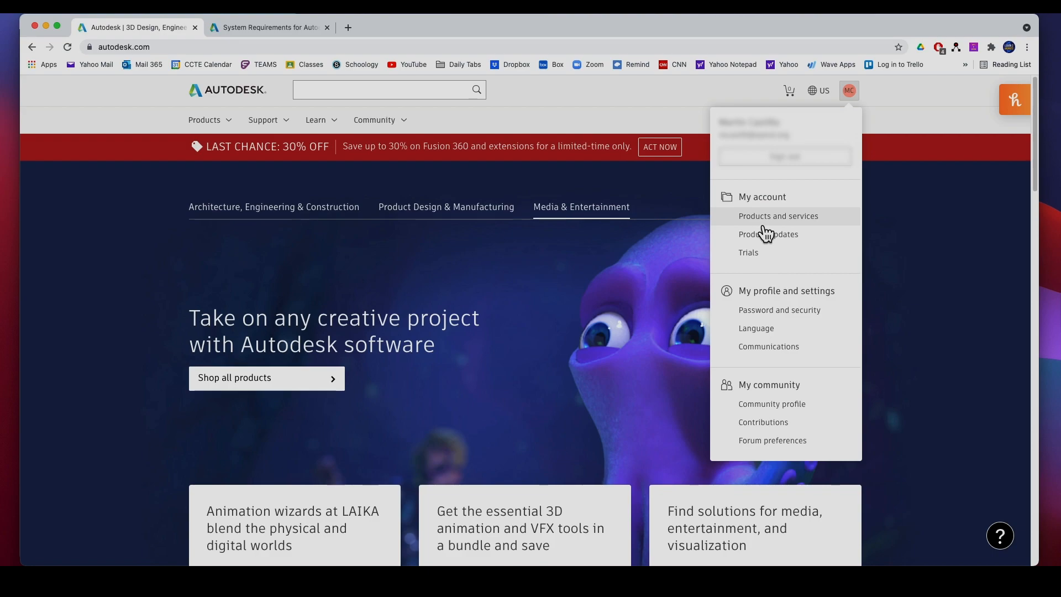
mouse_move(611, 103)
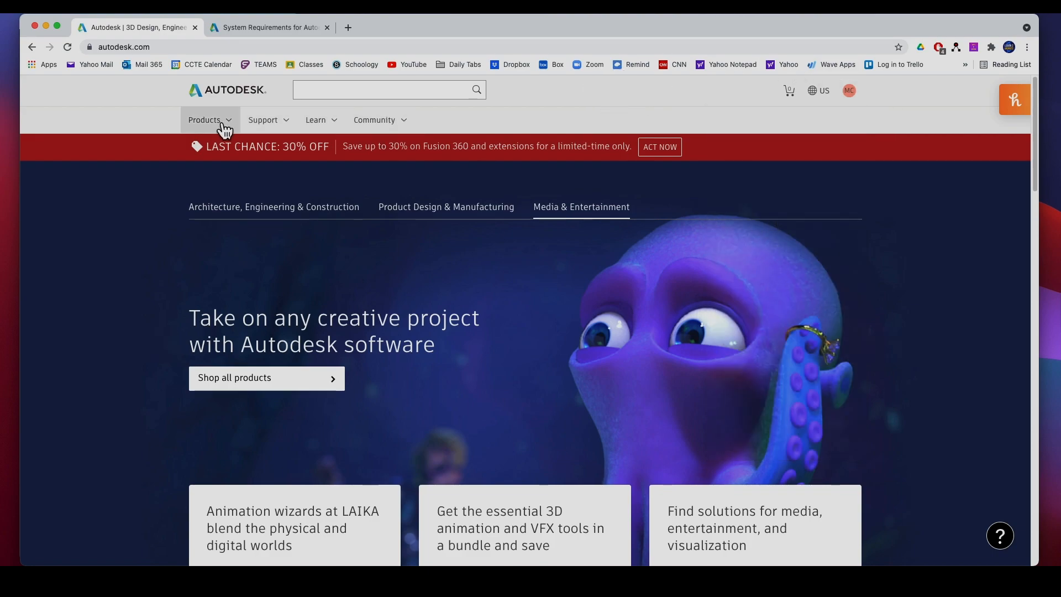
click(206, 120)
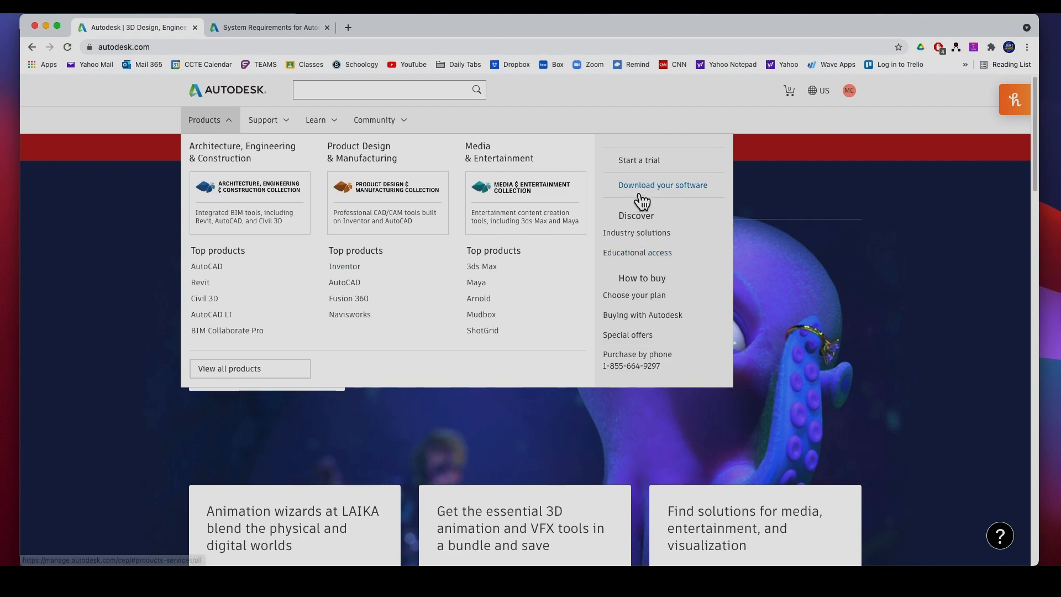
mouse_move(641, 170)
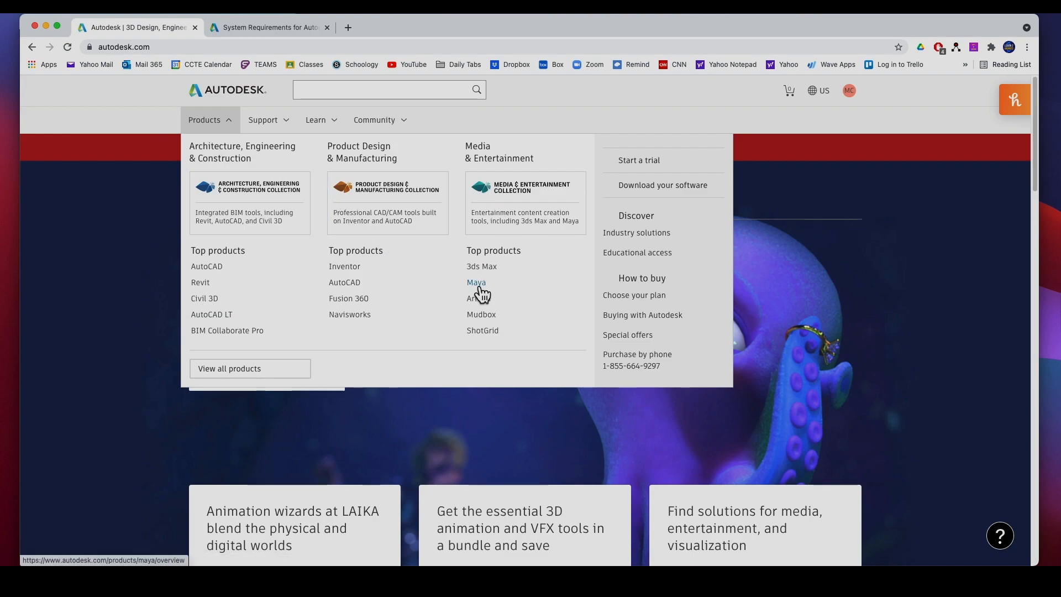
click(476, 282)
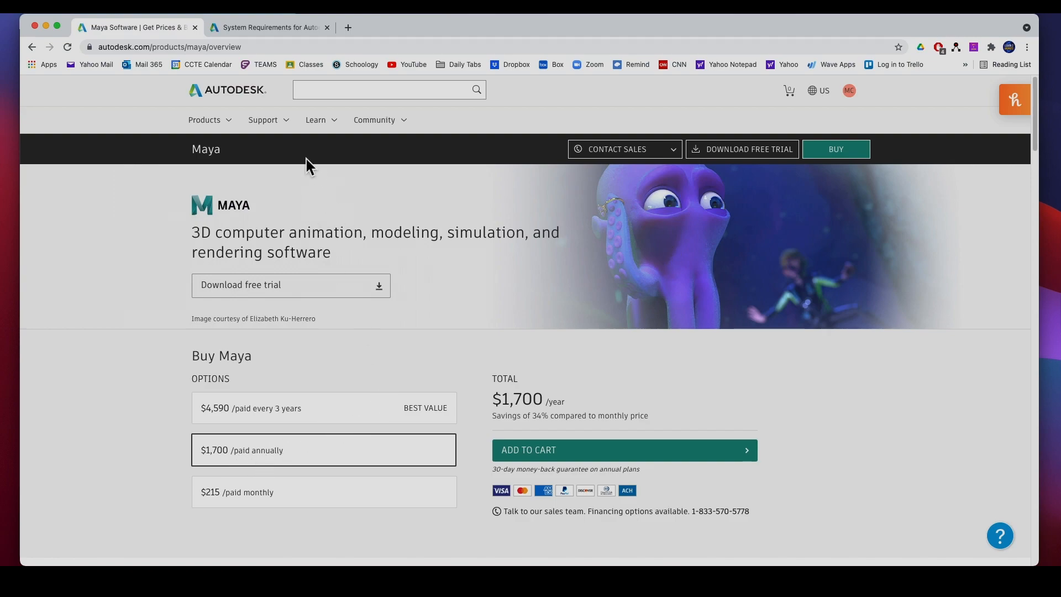
click(205, 120)
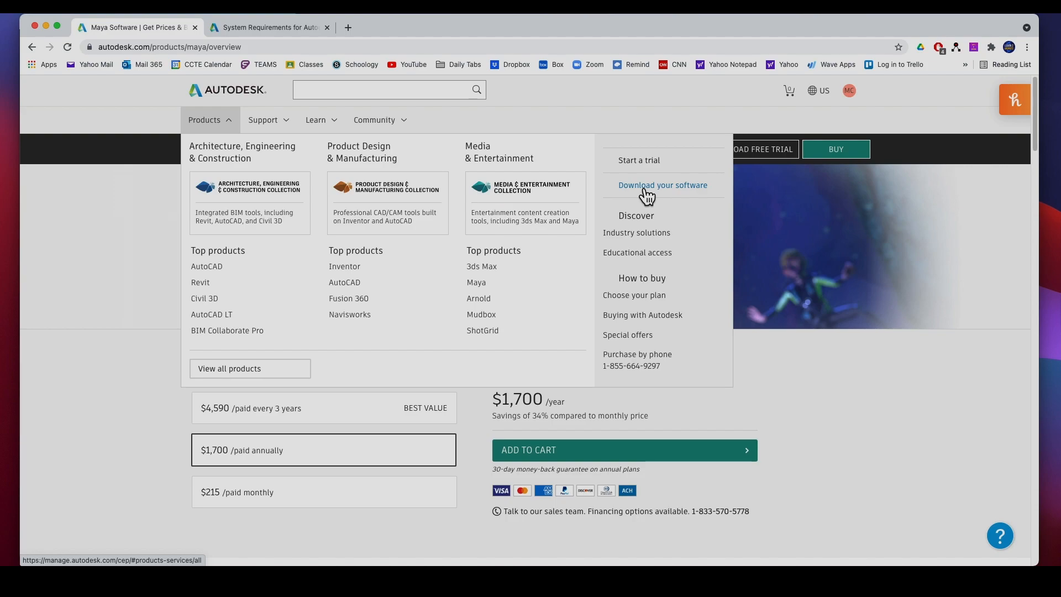
- Show the account's Products and Services list with Maya, dismissing the survey invitation
click(663, 184)
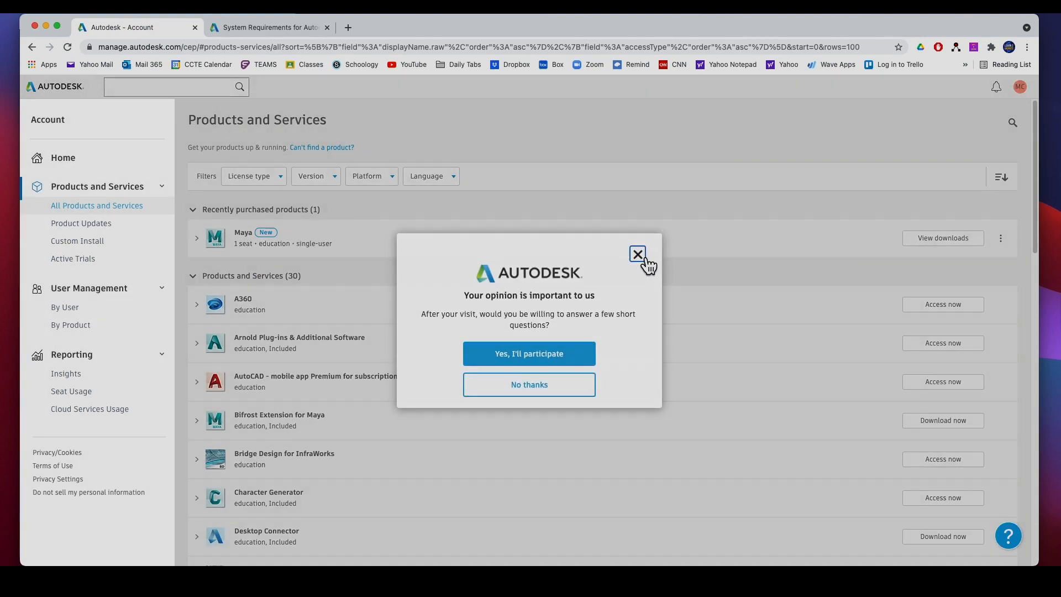
click(637, 255)
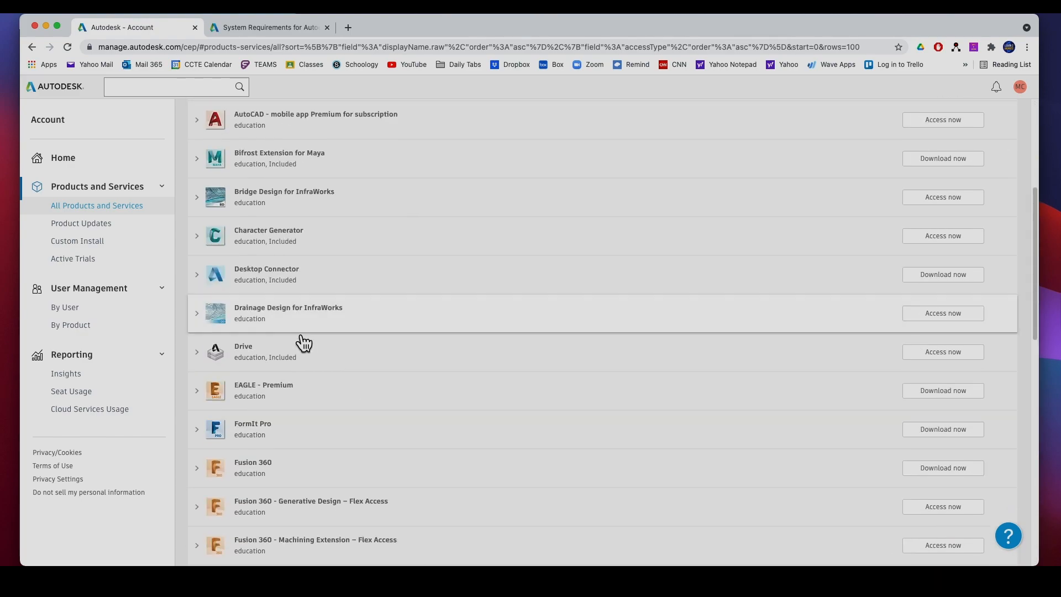
scroll(down, 3)
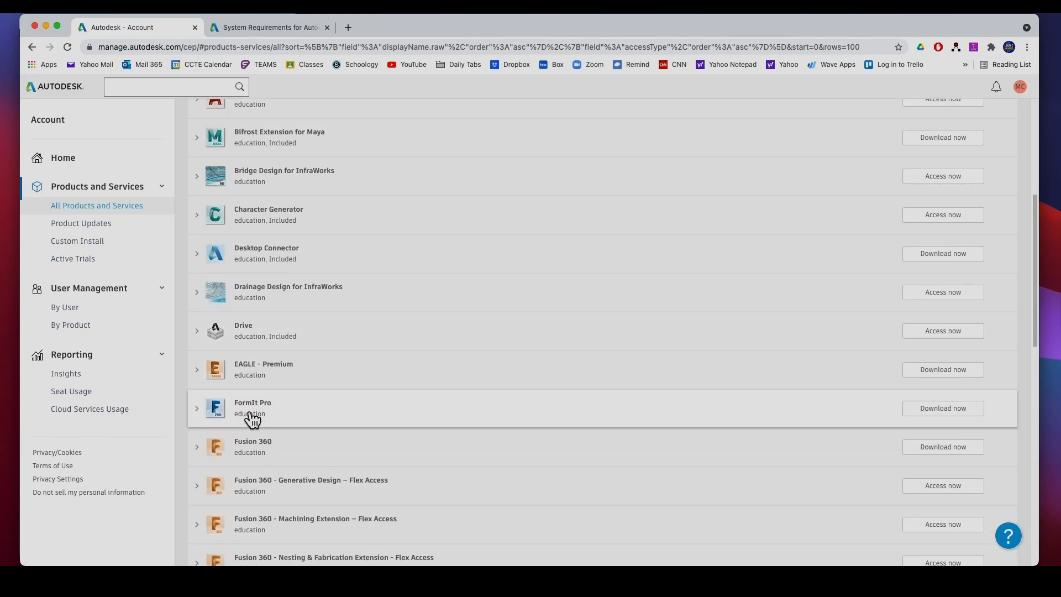
scroll(down, 3)
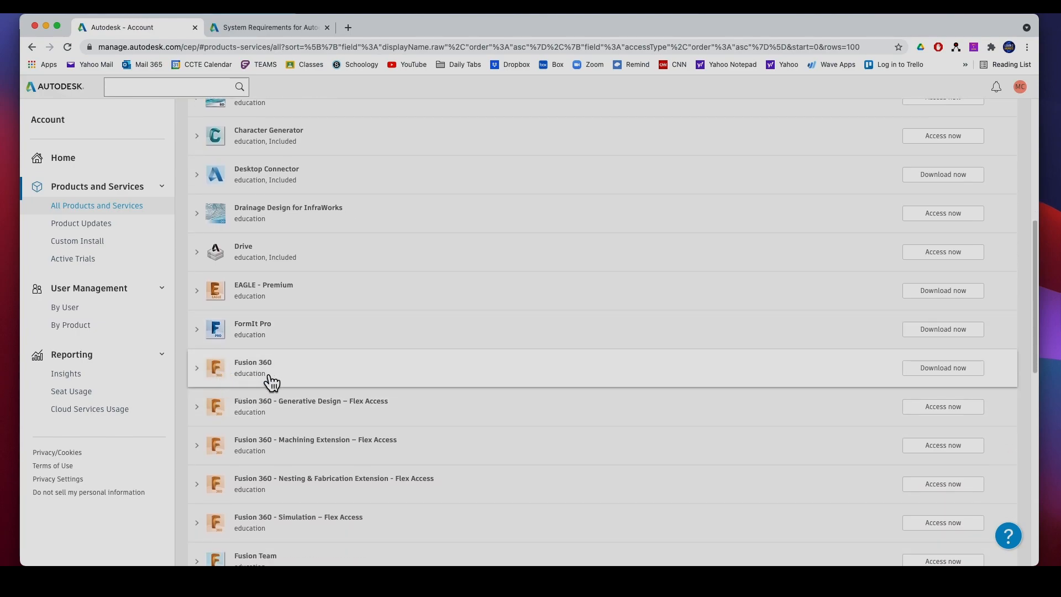
mouse_move(489, 392)
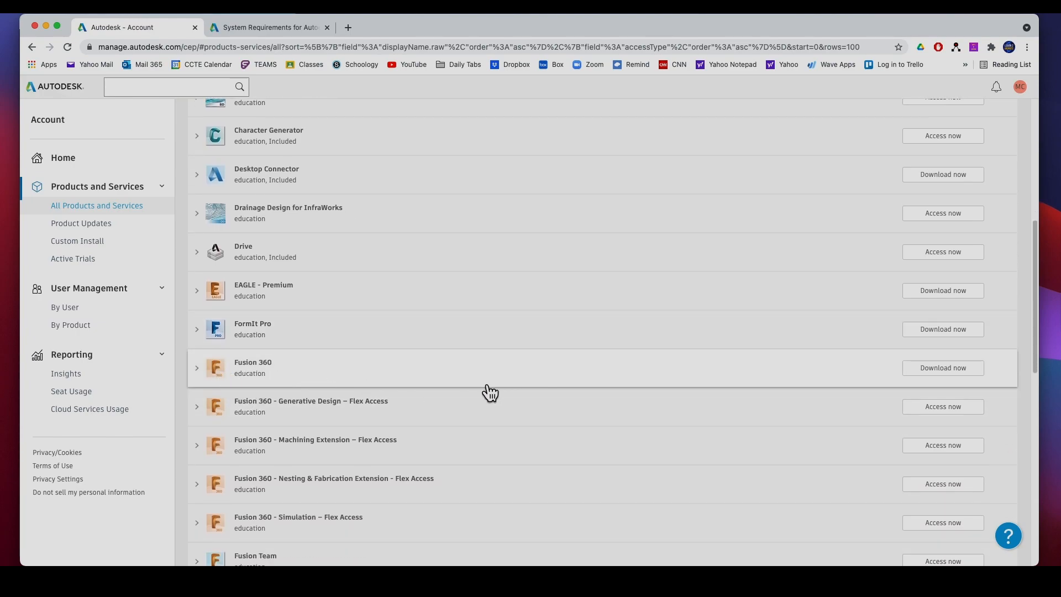
mouse_move(942, 367)
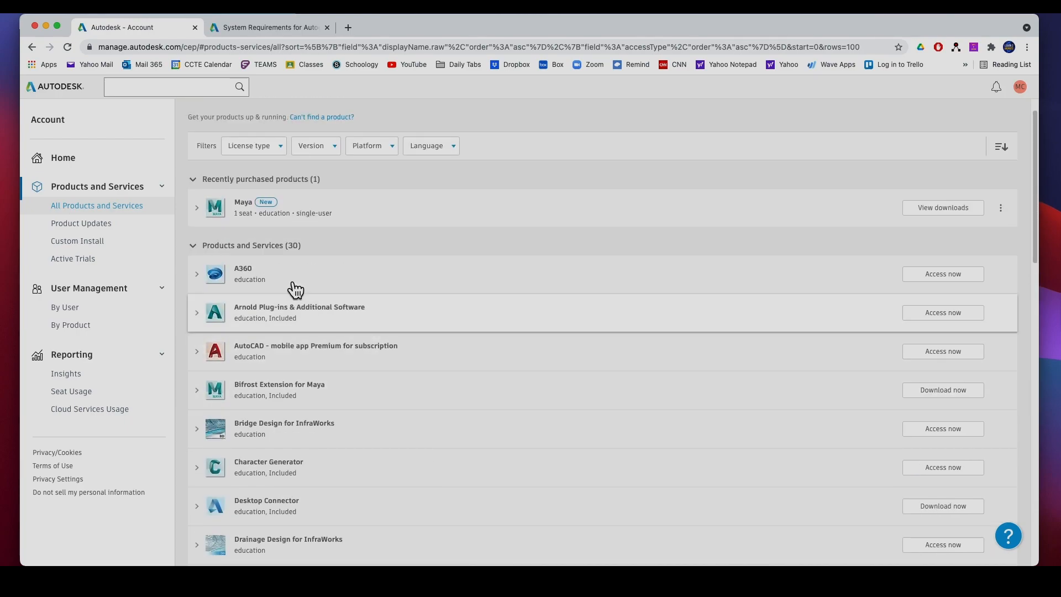
mouse_move(218, 218)
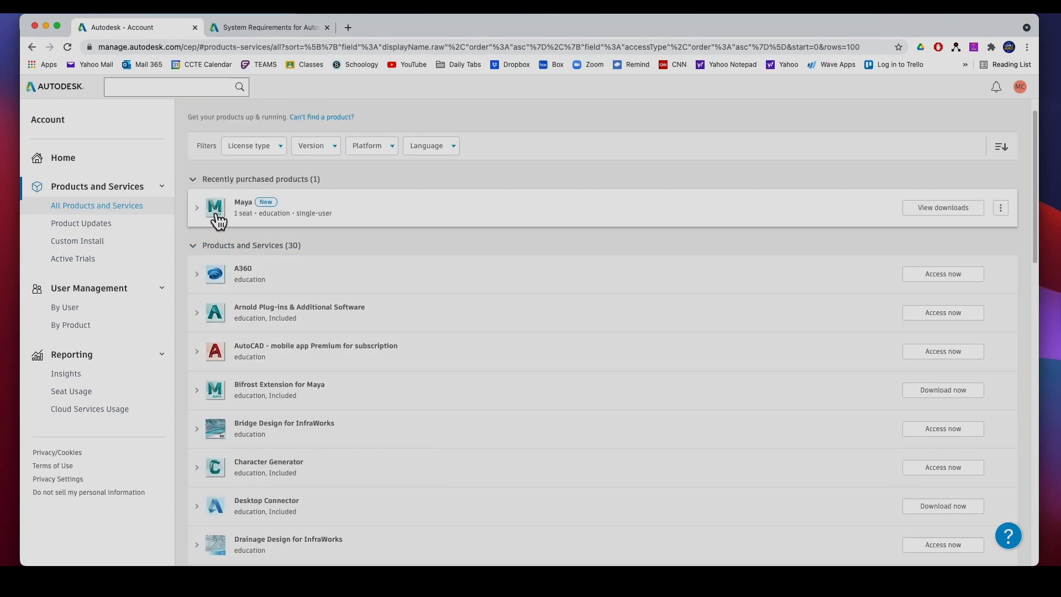
mouse_move(940, 216)
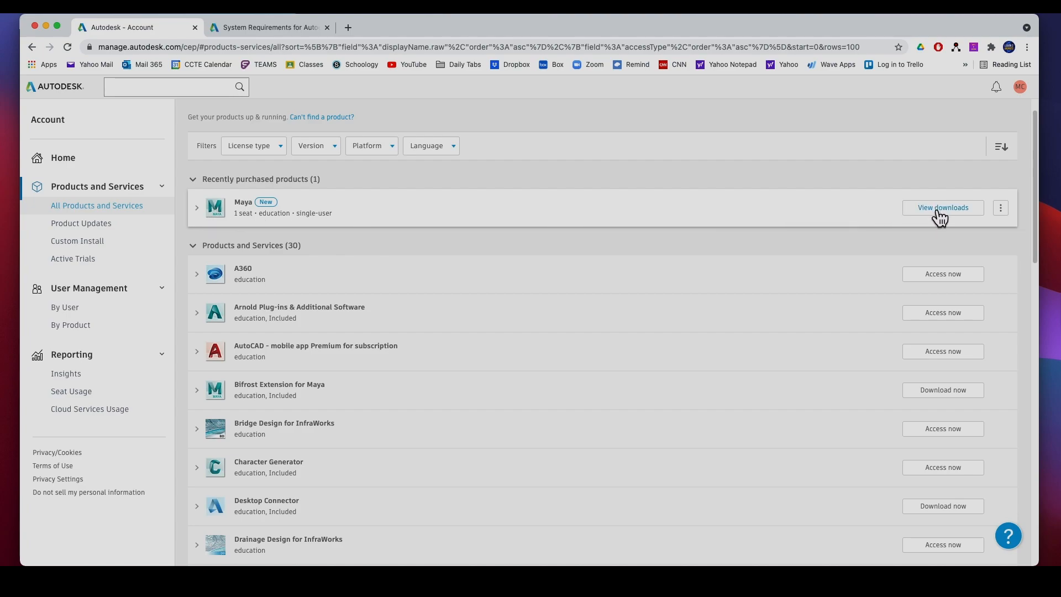
- Choose Maya version 2022 for Mac 64 in English in the download options
click(942, 207)
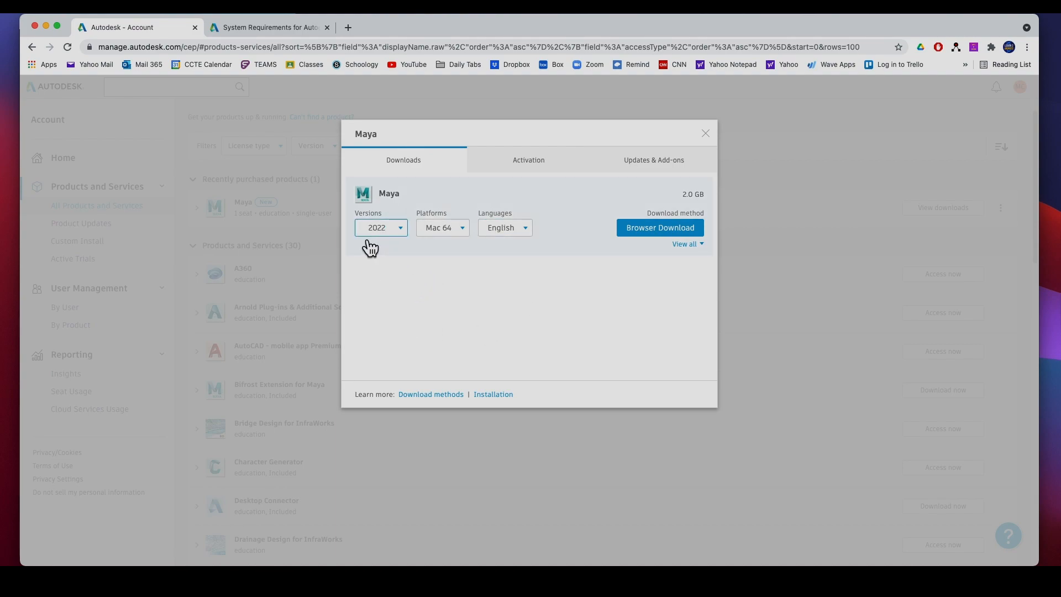
mouse_move(412, 246)
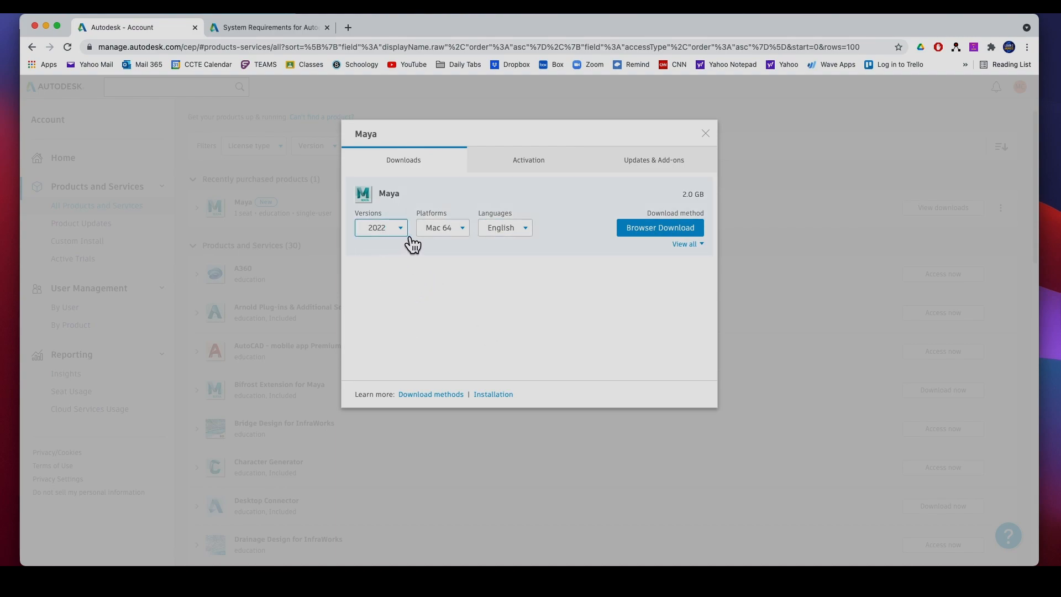
click(380, 227)
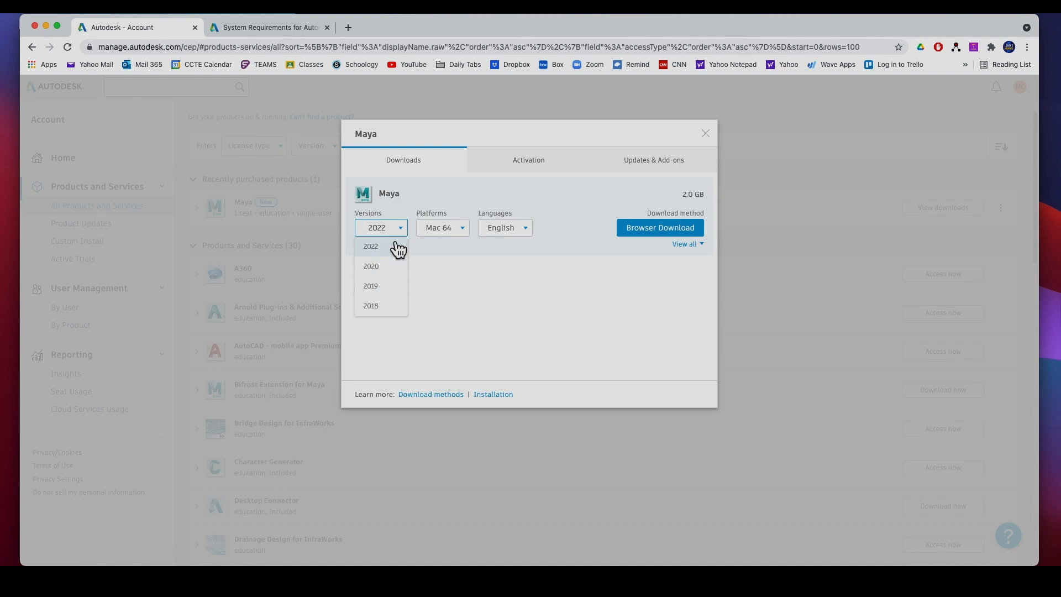
click(371, 245)
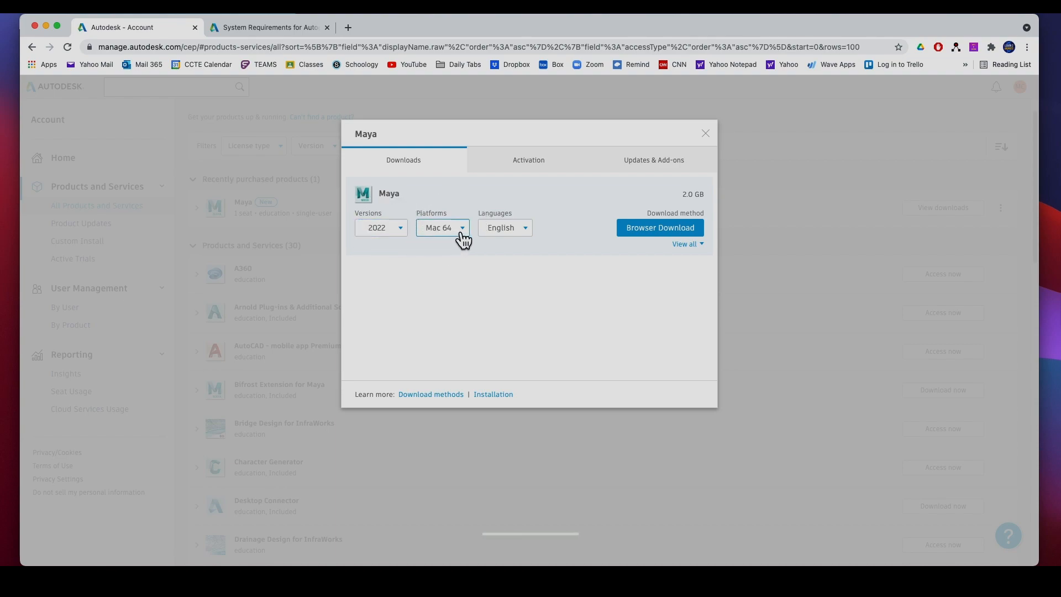
click(442, 228)
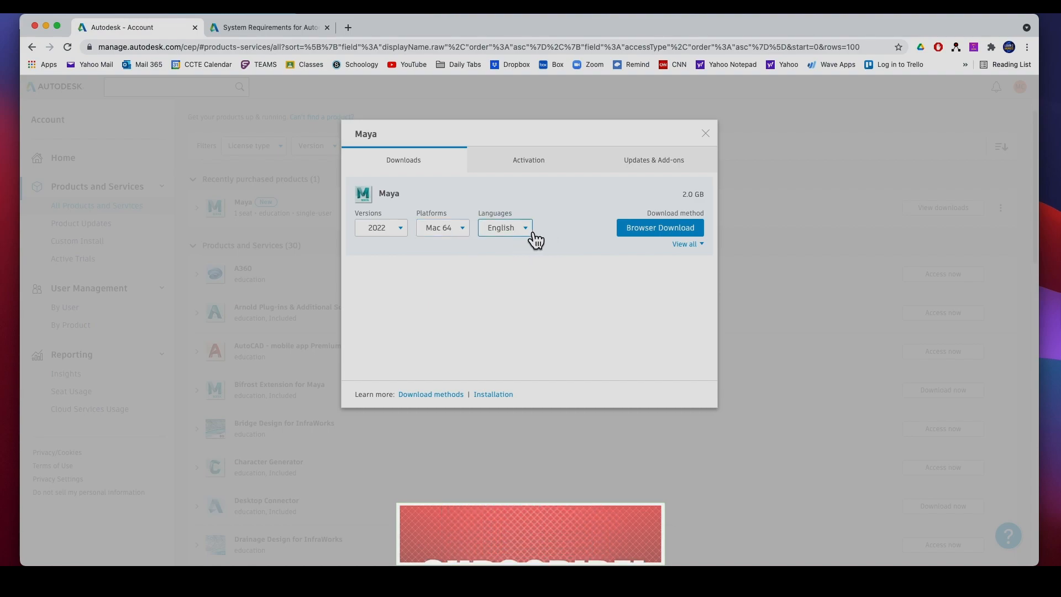
click(504, 227)
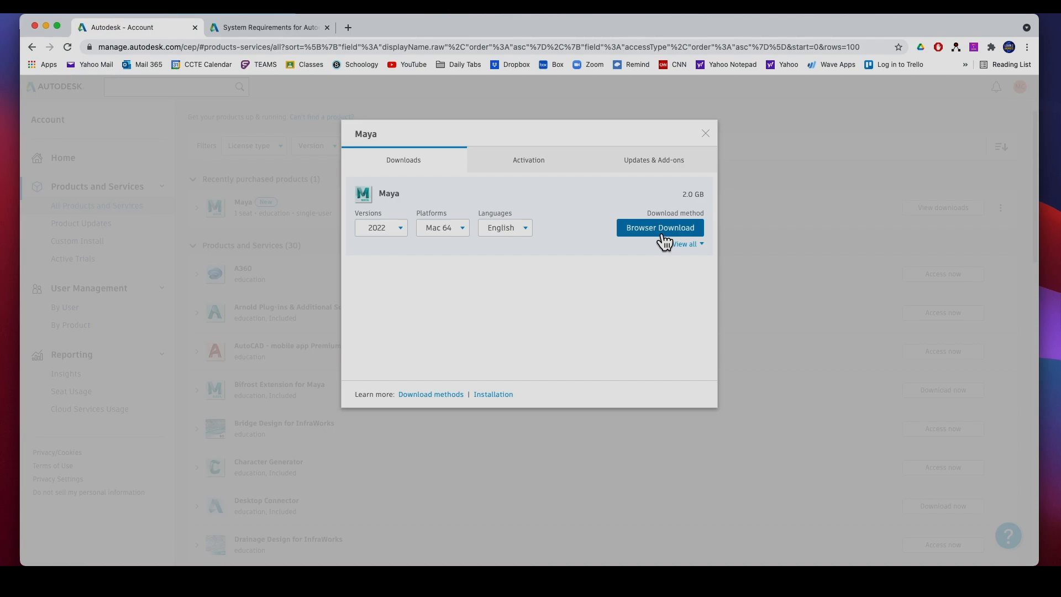
- Start the Maya 2022 installer download through the browser
click(658, 228)
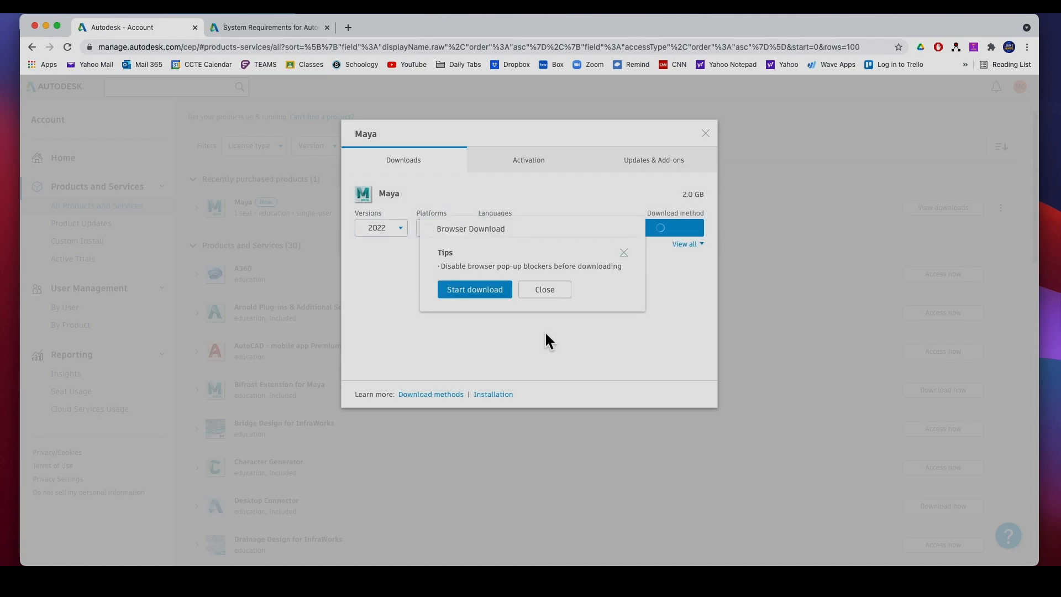
click(474, 289)
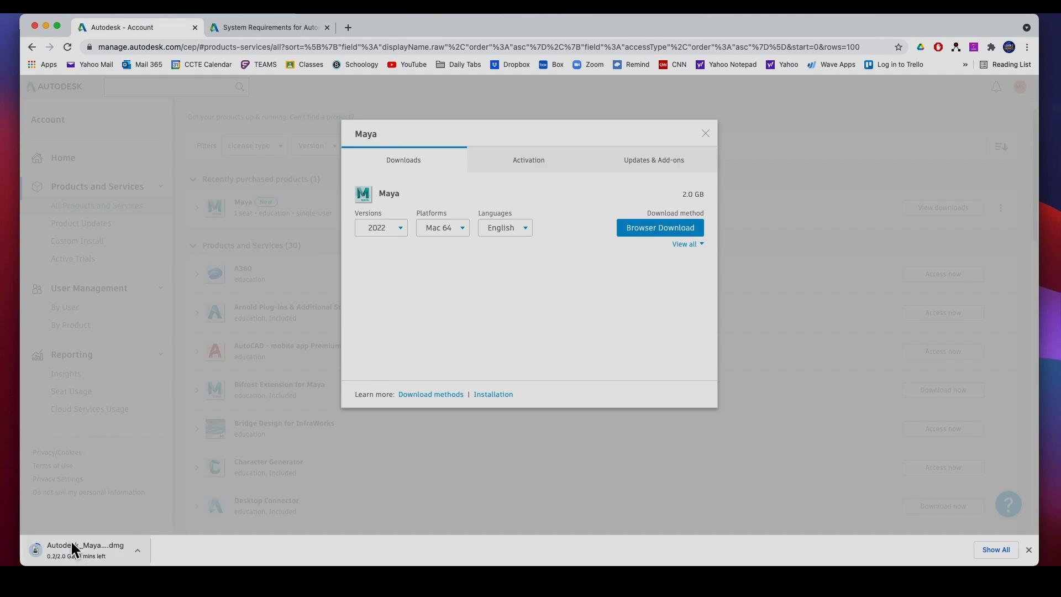
- Reach the System Requirements for Autodesk Maya 2022 article from the Maya product page
click(269, 26)
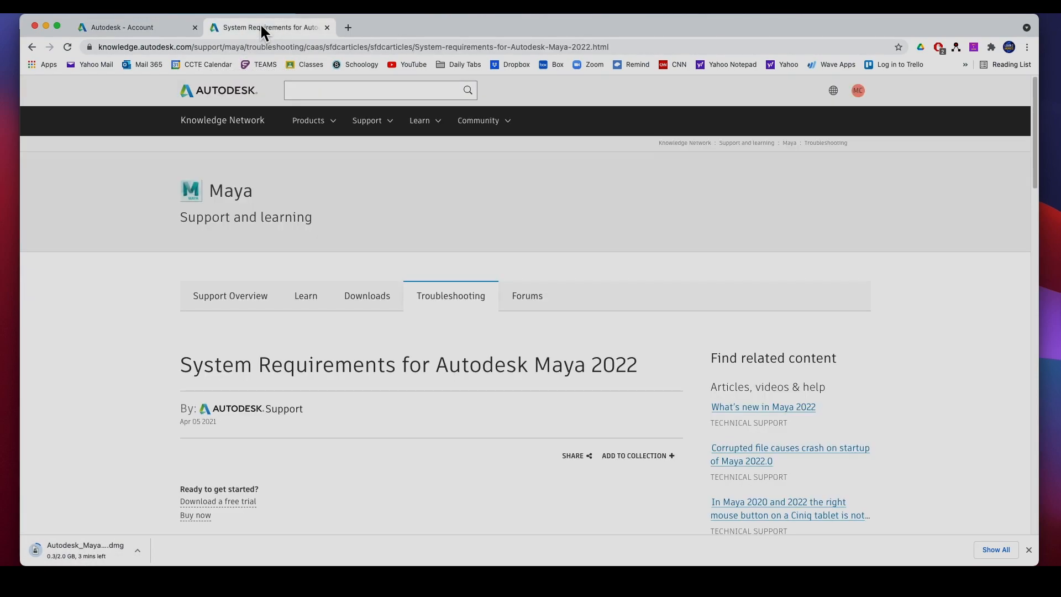
mouse_move(122, 26)
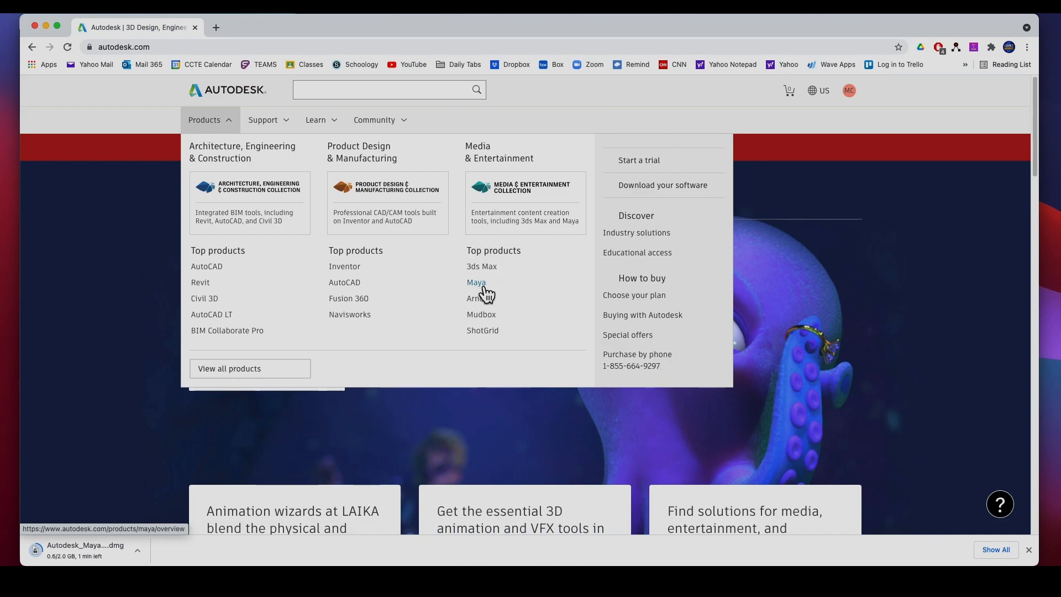
click(475, 281)
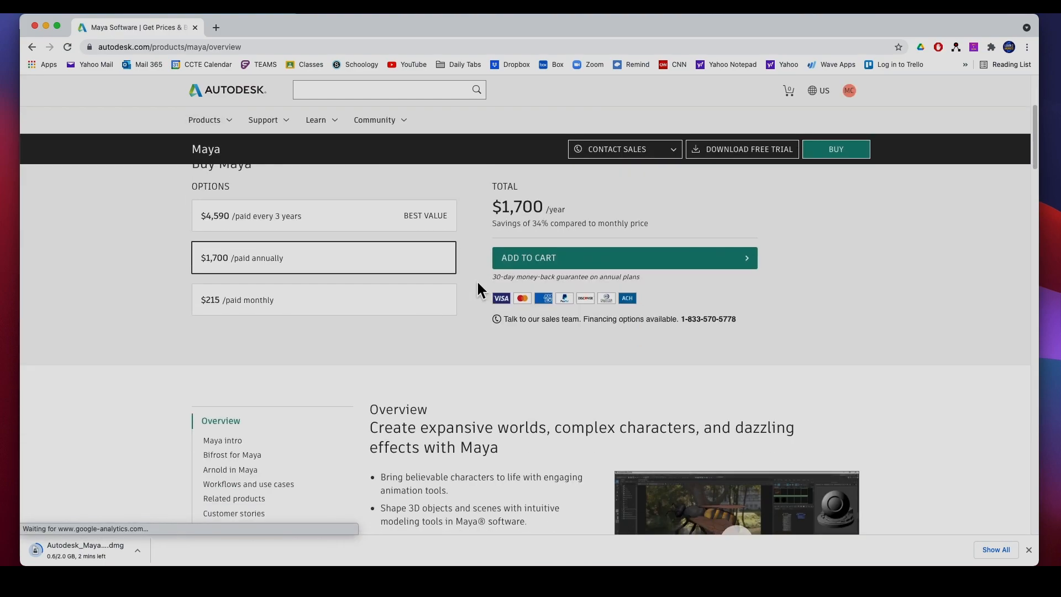
scroll(up, 3)
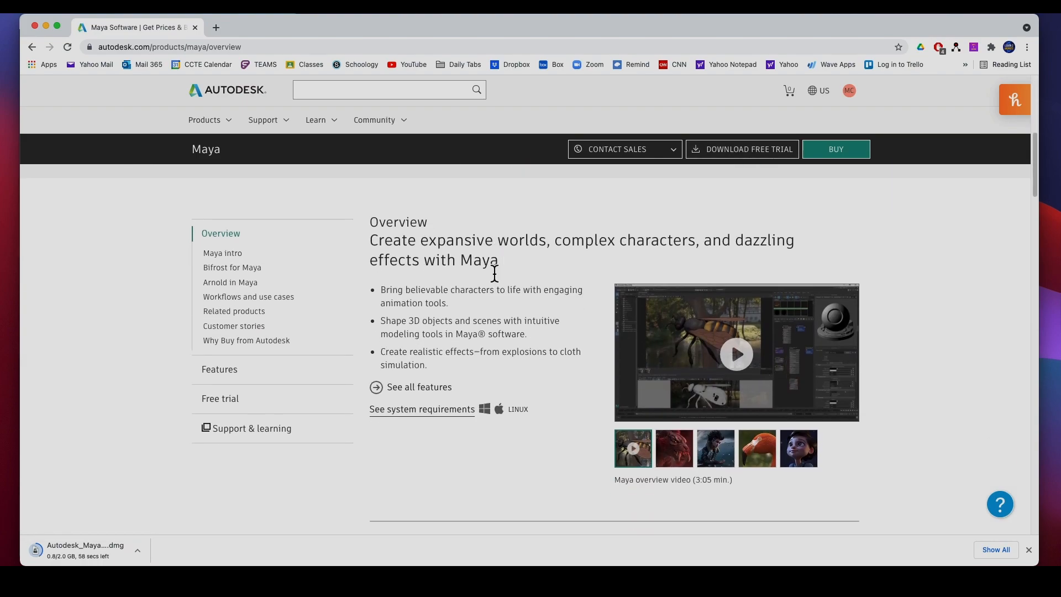
mouse_move(421, 409)
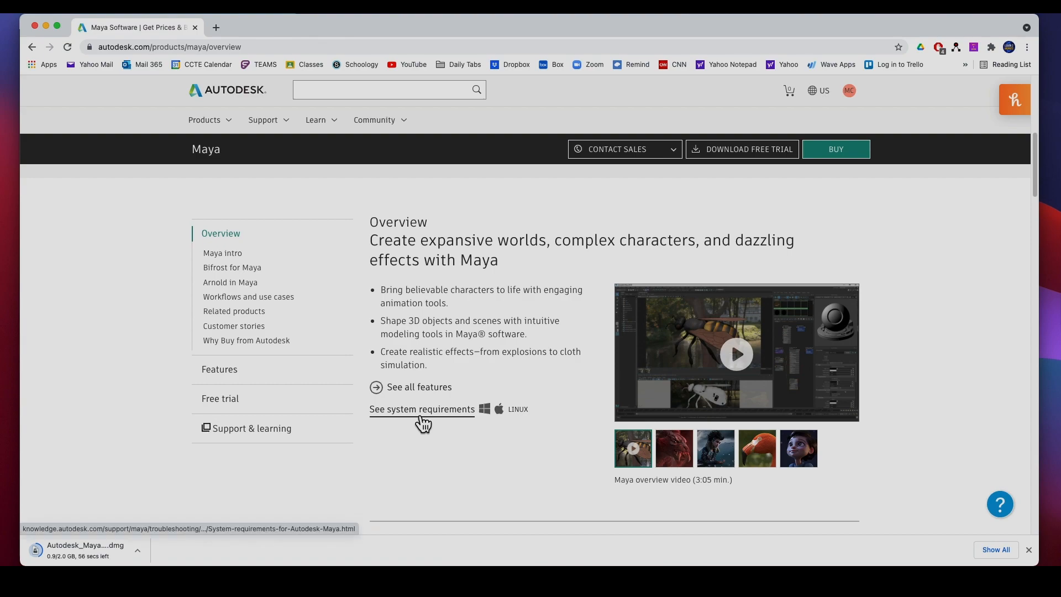
click(421, 409)
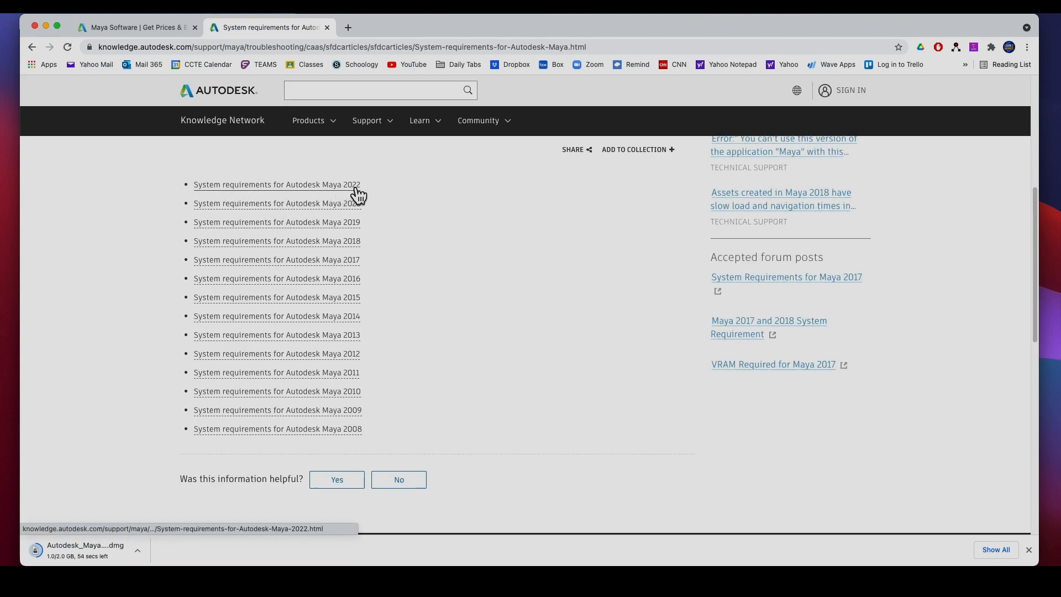
click(277, 185)
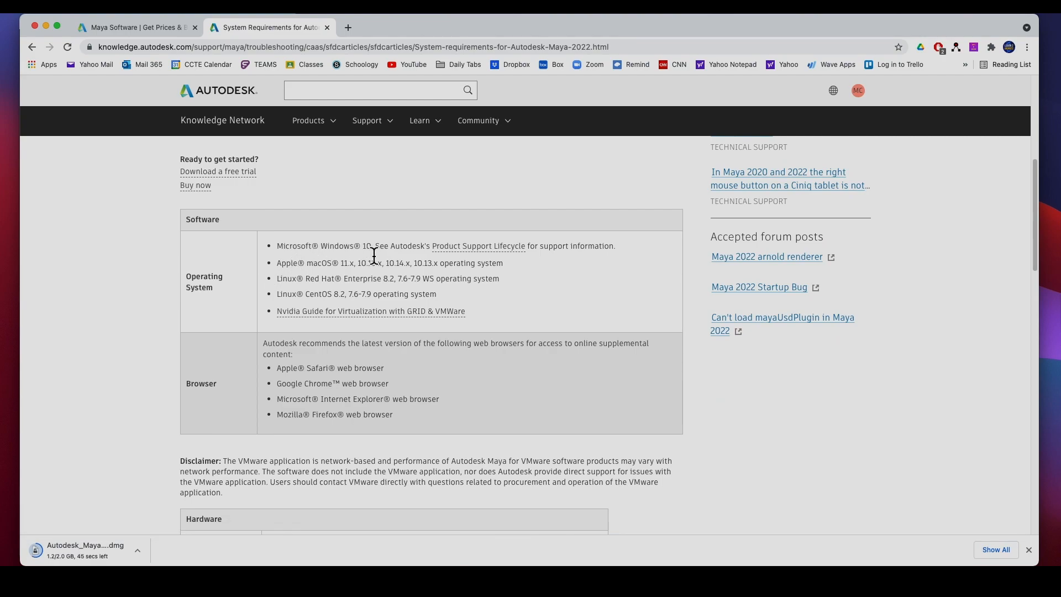
mouse_move(313, 271)
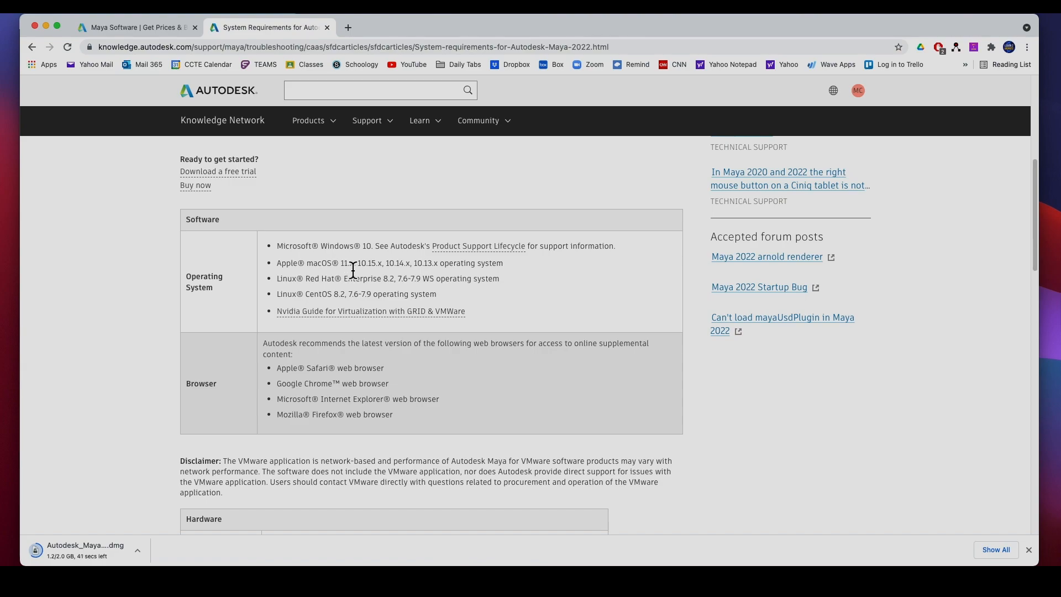
mouse_move(404, 272)
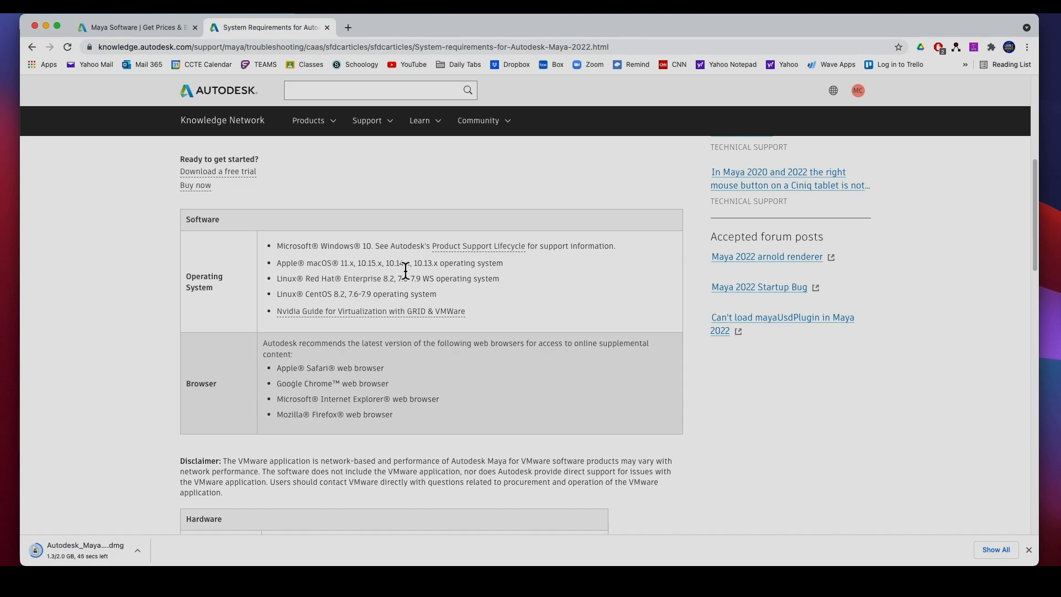
mouse_move(277, 264)
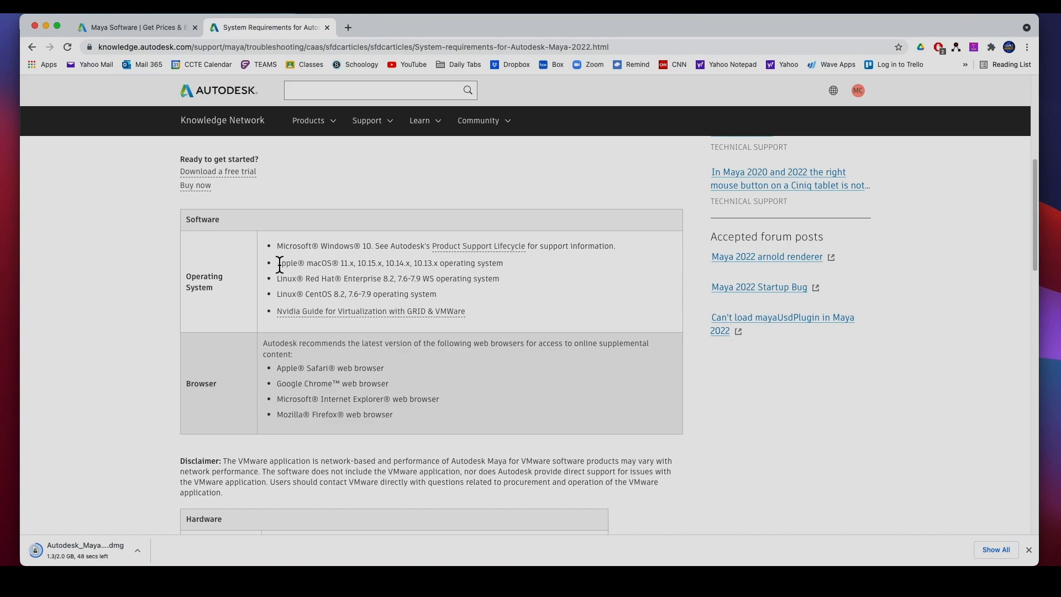
- Read through the article's Software requirements table for Maya 2022
scroll(down, 3)
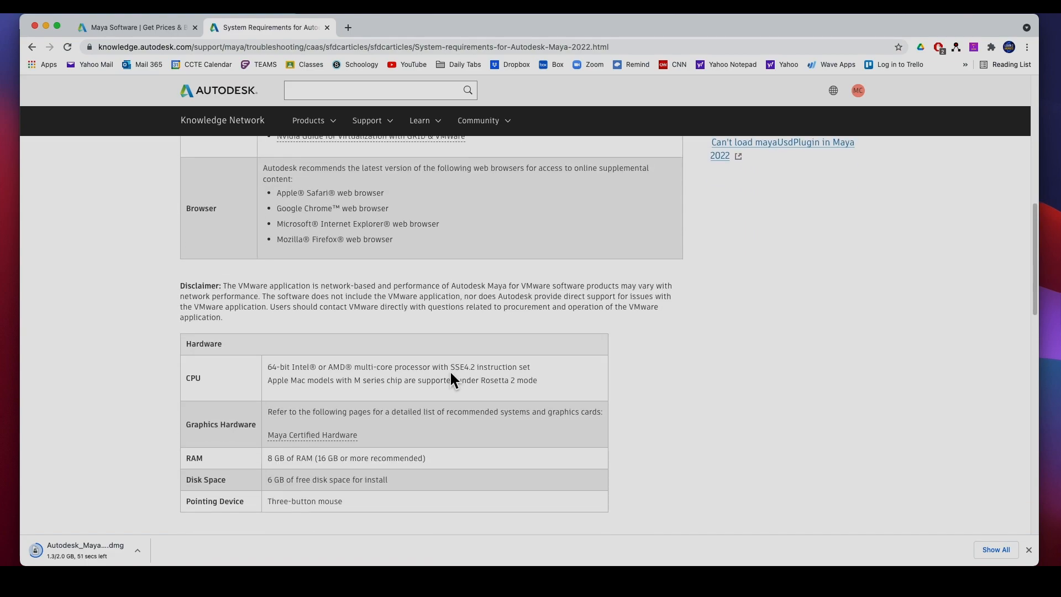
scroll(down, 3)
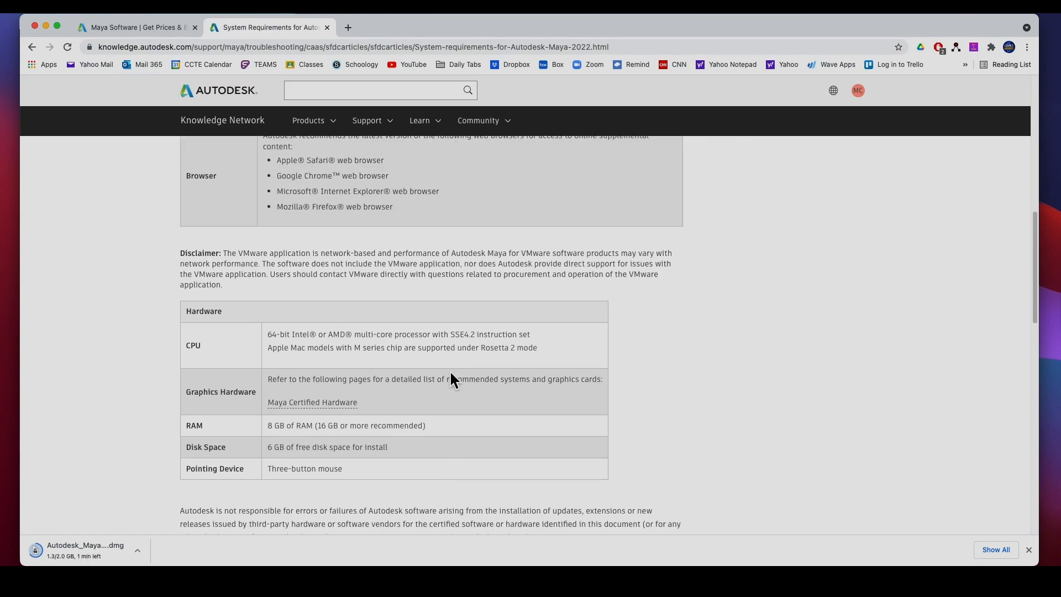
mouse_move(279, 432)
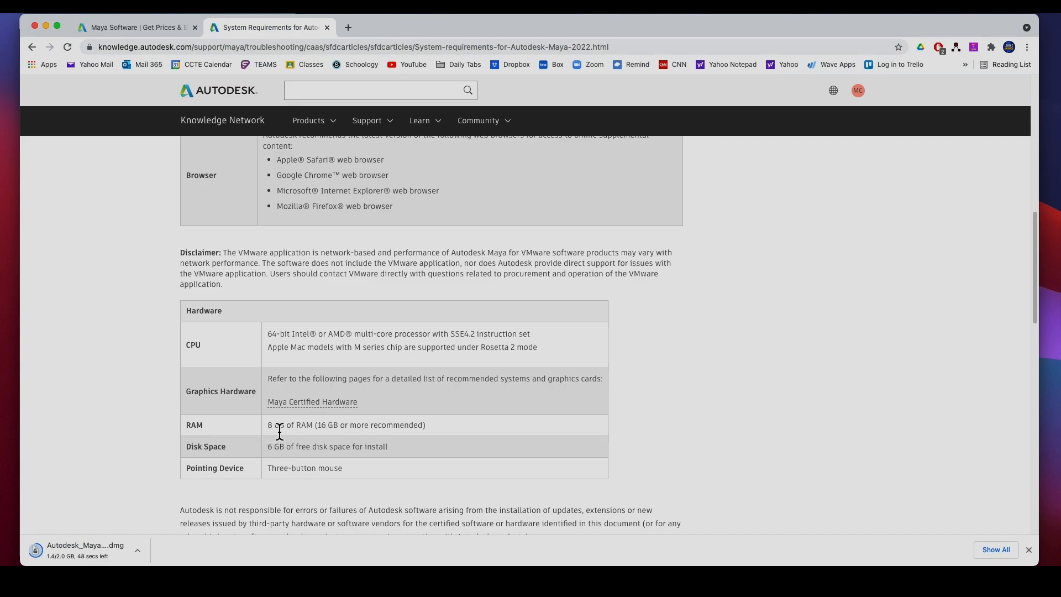
mouse_move(319, 434)
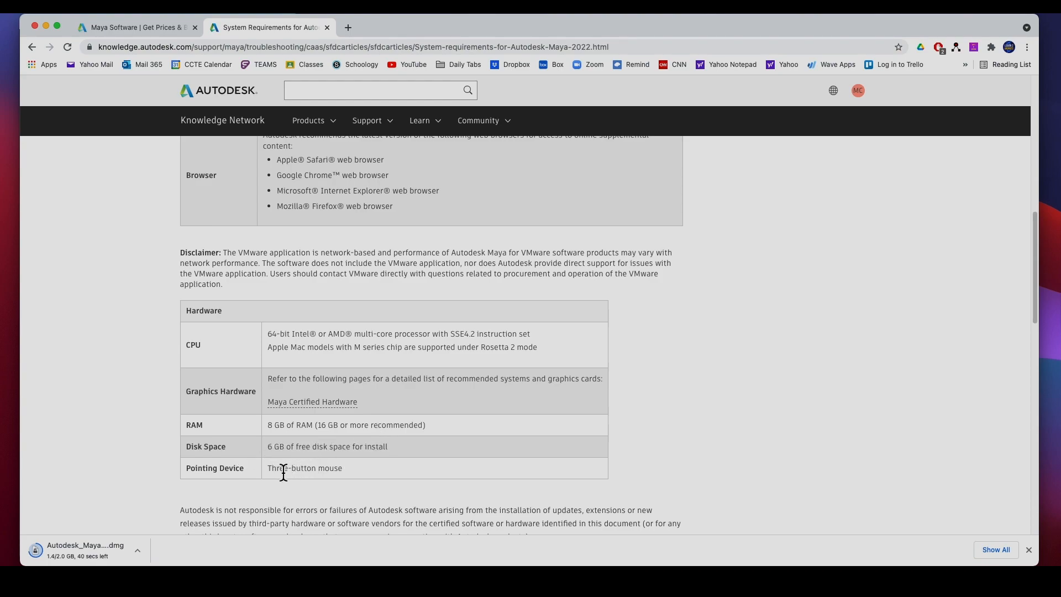
mouse_move(257, 374)
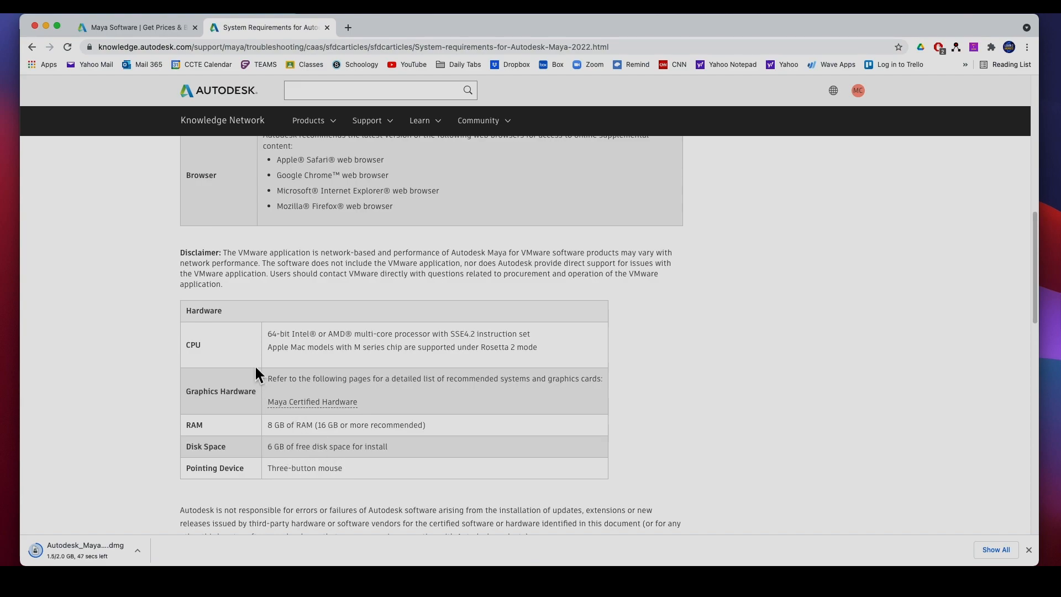
mouse_move(317, 342)
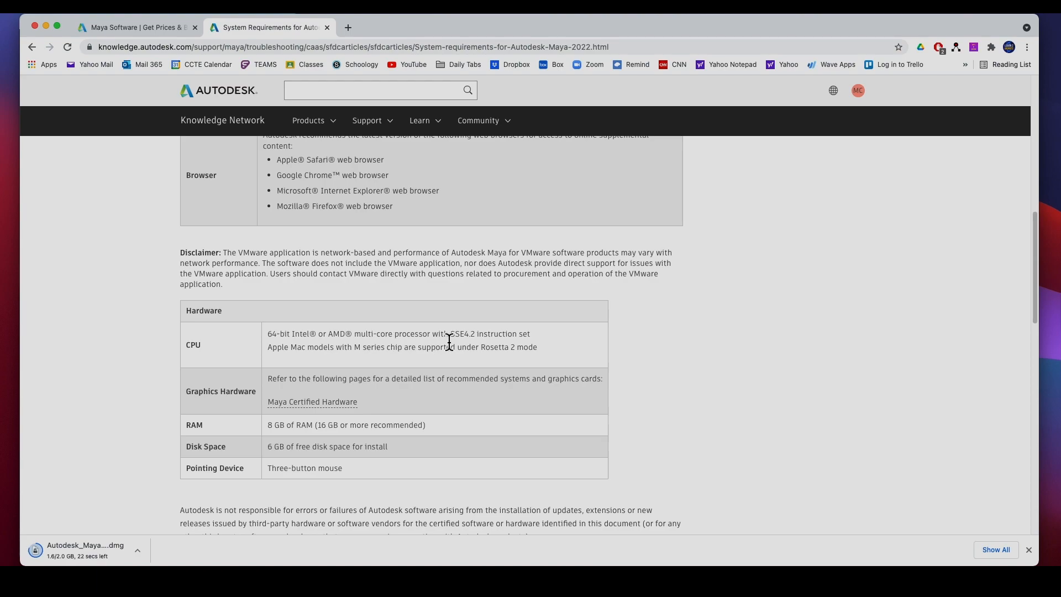
mouse_move(301, 376)
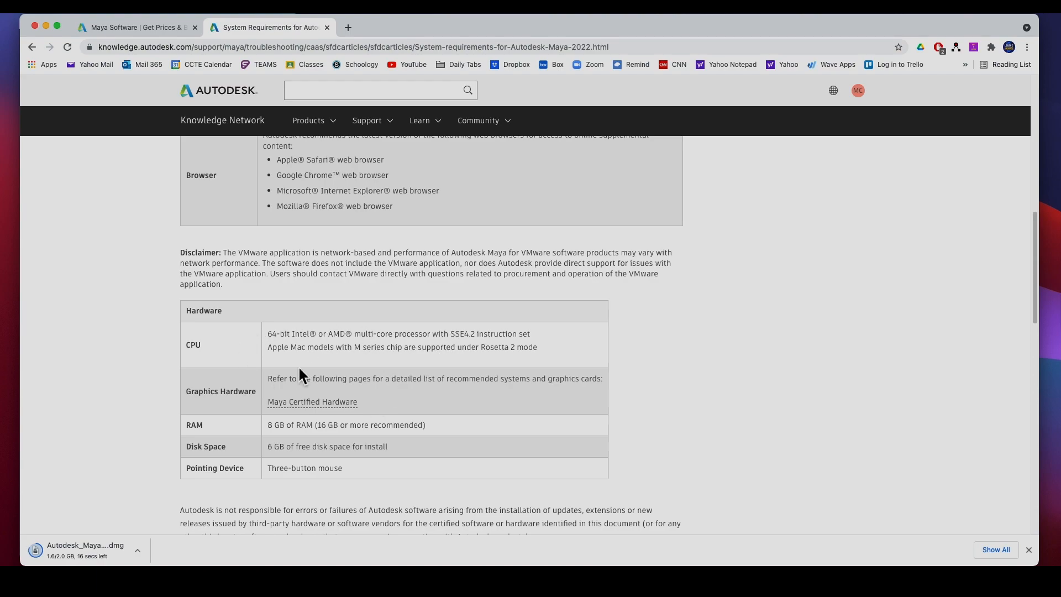
scroll(up, 3)
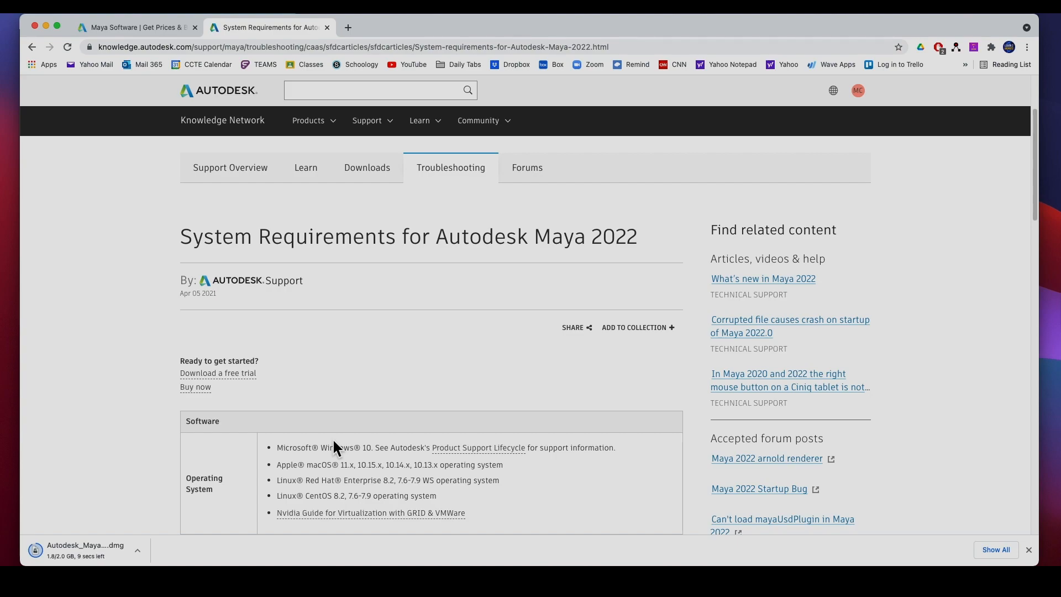
mouse_move(277, 455)
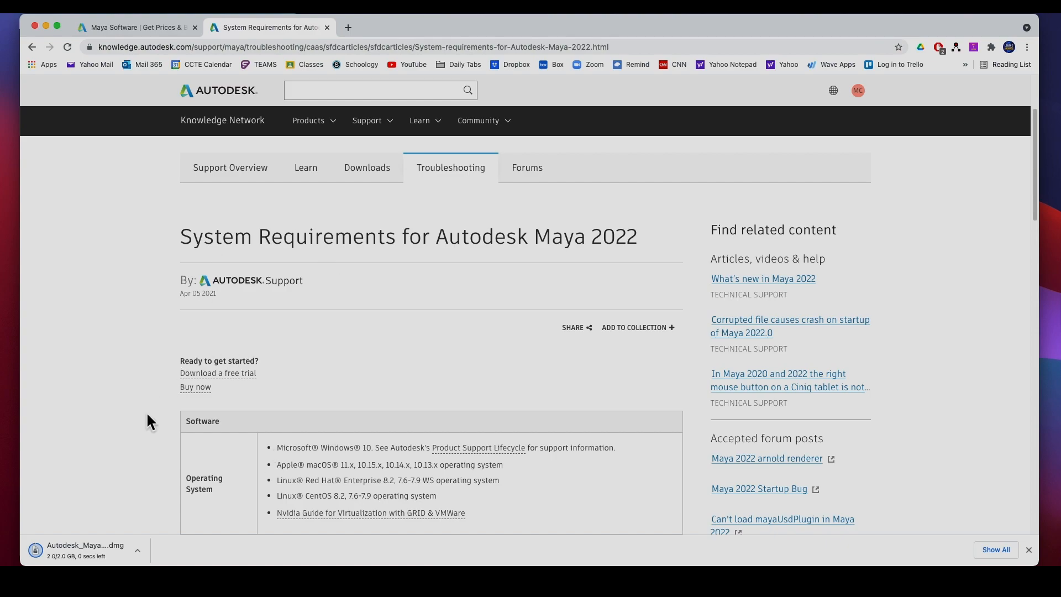
scroll(down, 3)
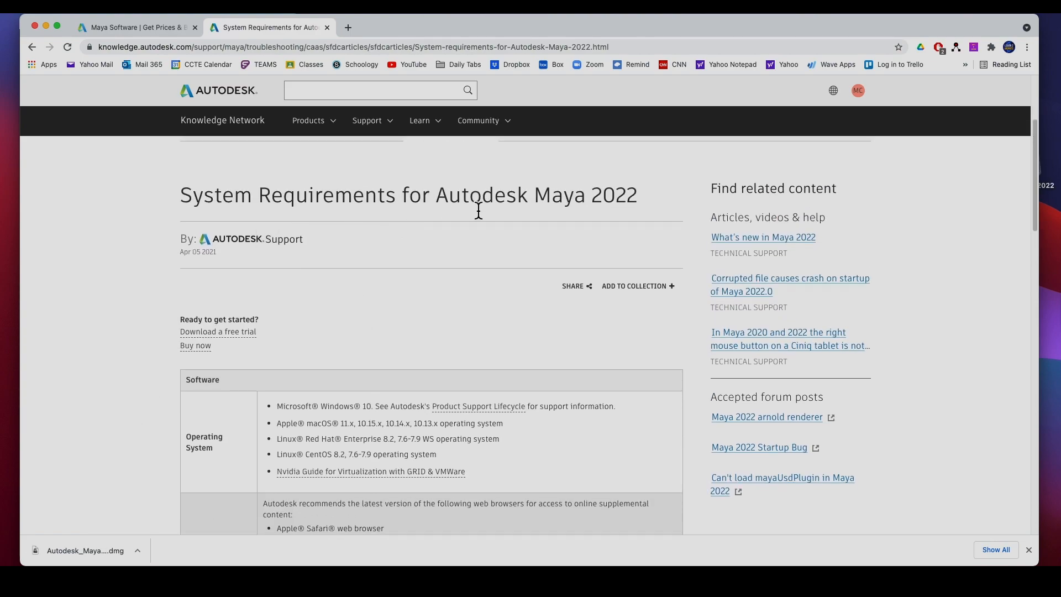
click(10, 7)
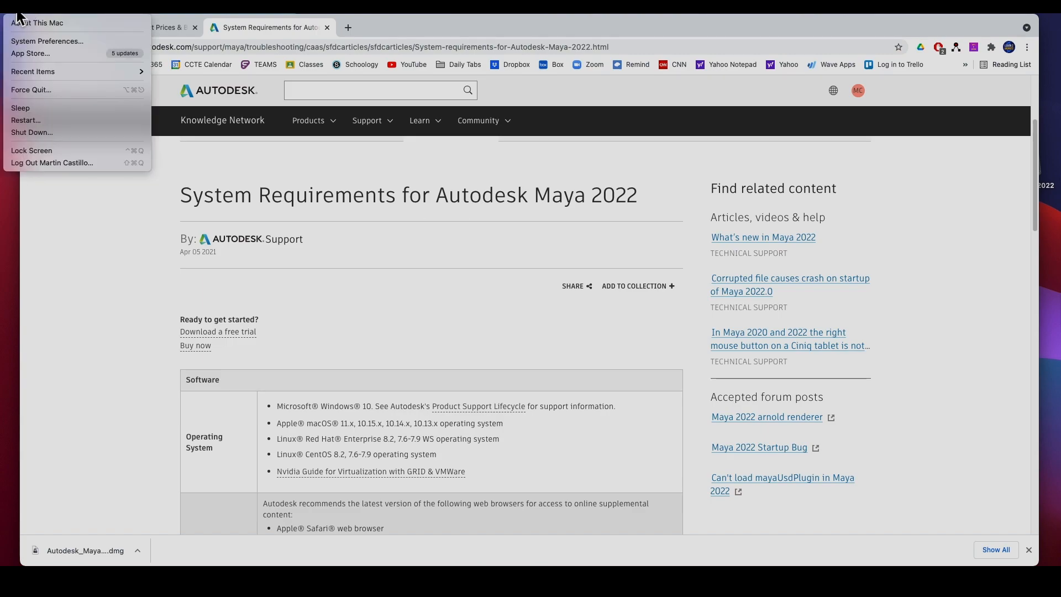
click(37, 22)
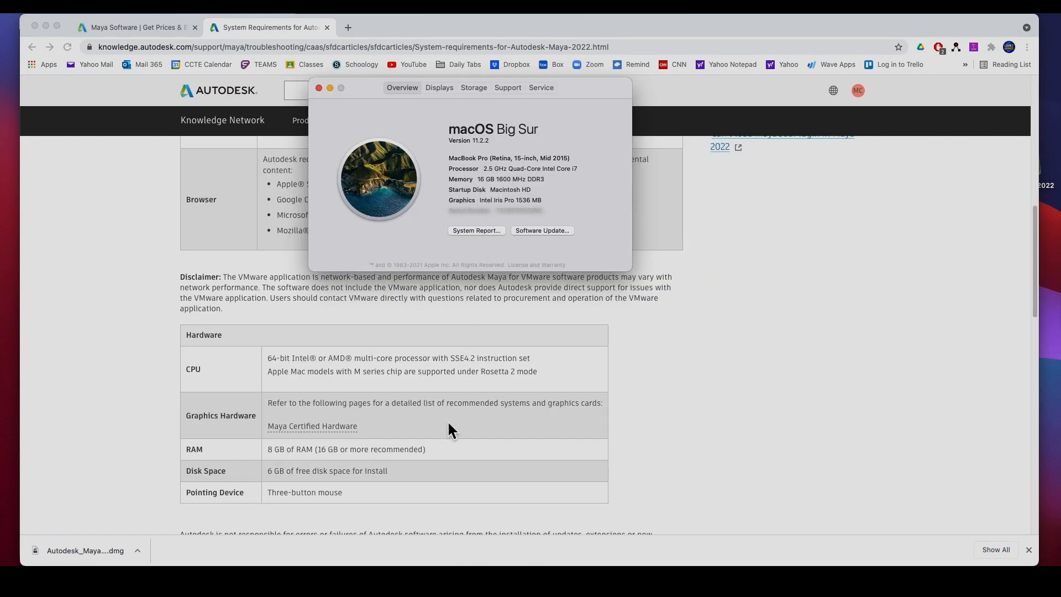
mouse_move(460, 197)
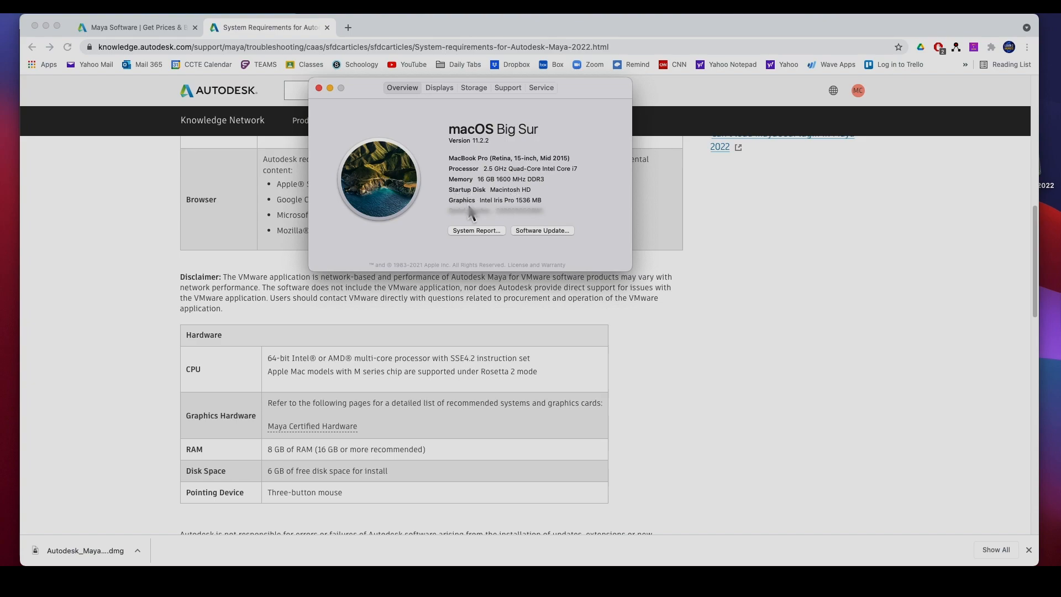
mouse_move(535, 201)
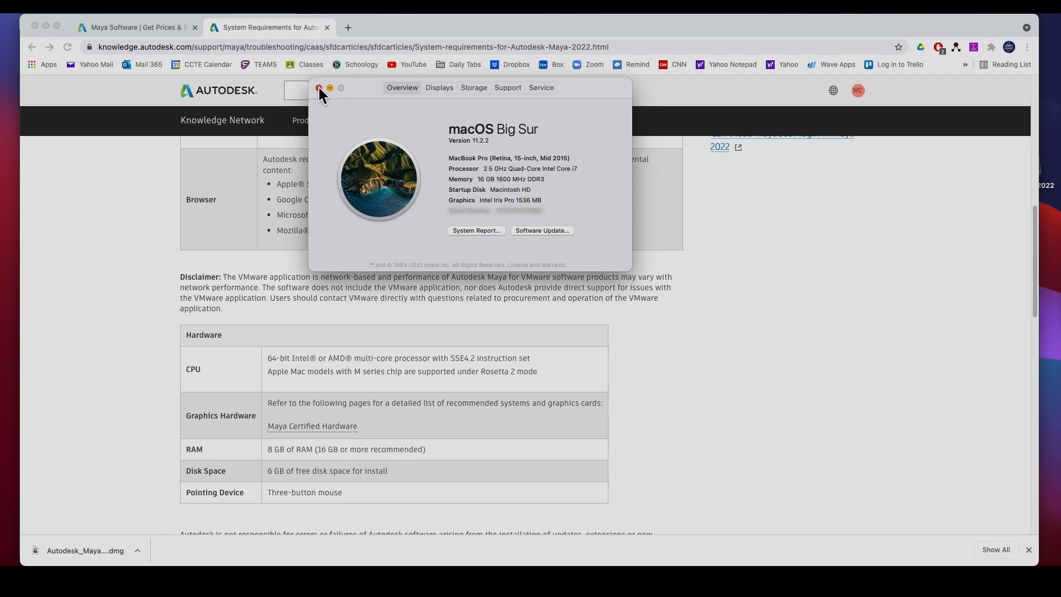
click(319, 89)
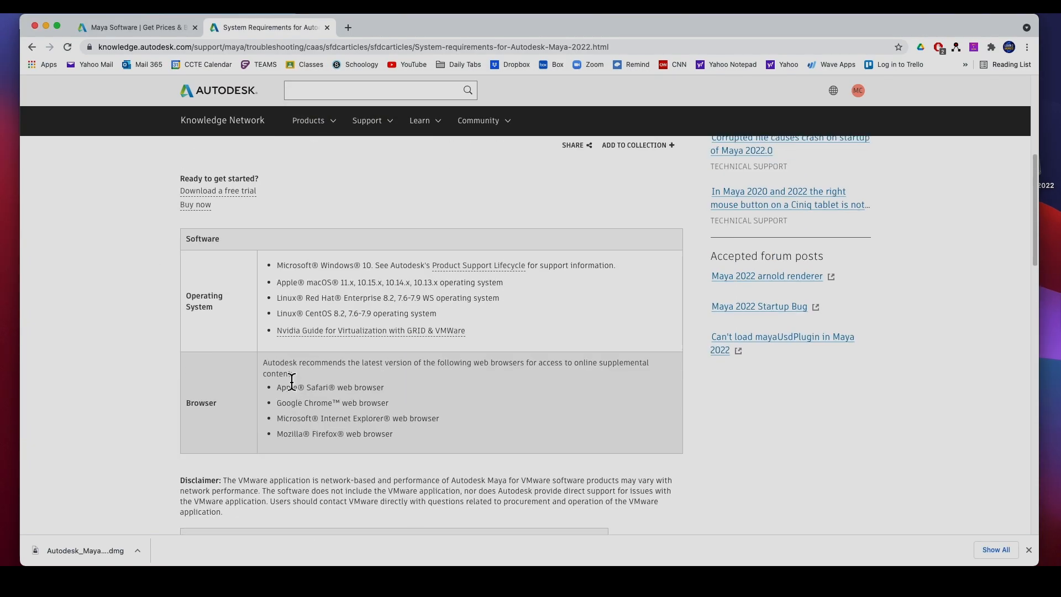
click(10, 7)
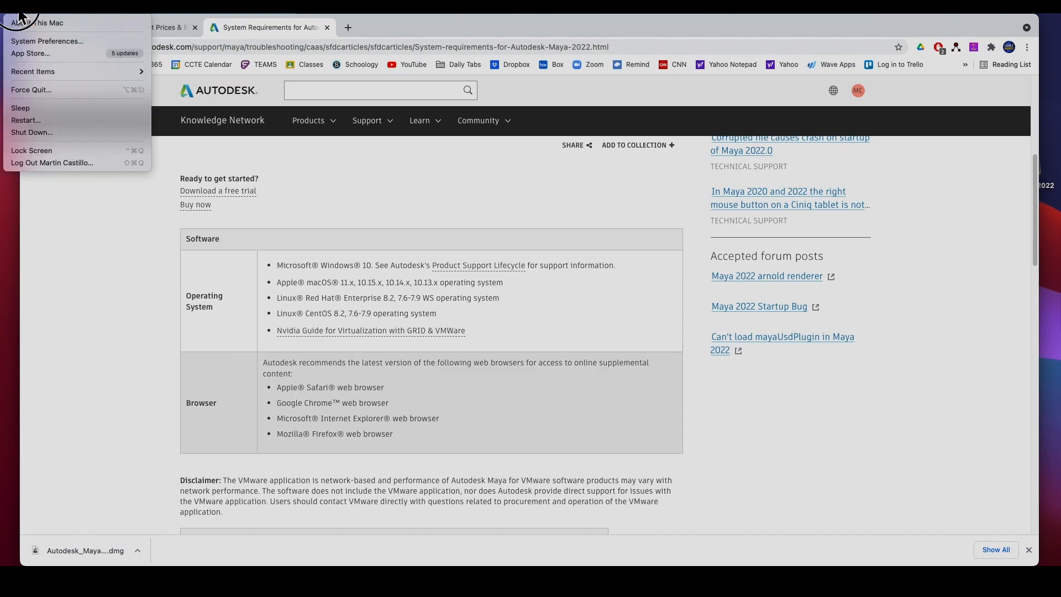
mouse_move(37, 22)
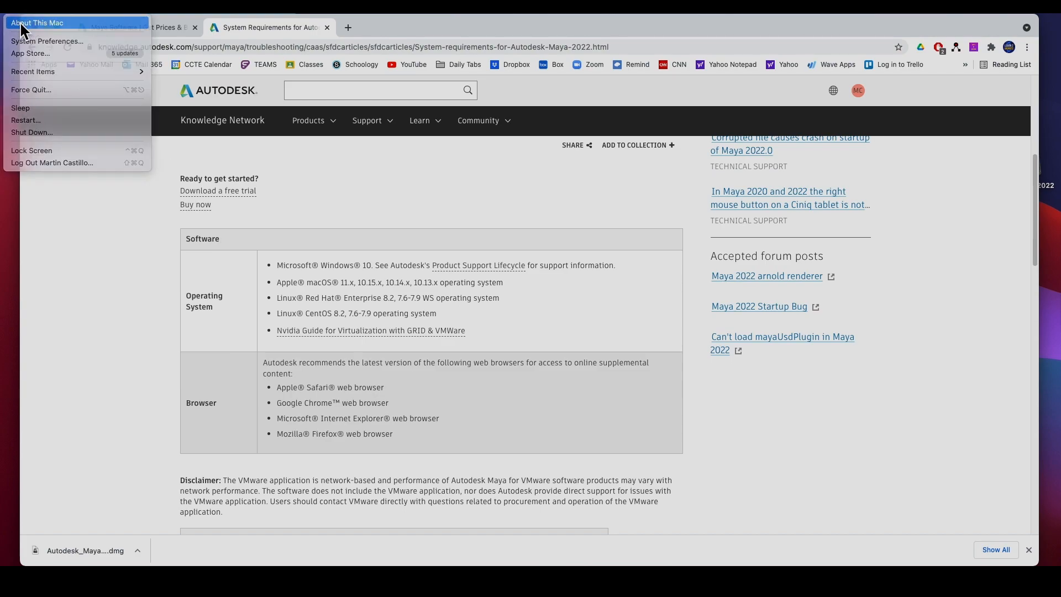
click(37, 22)
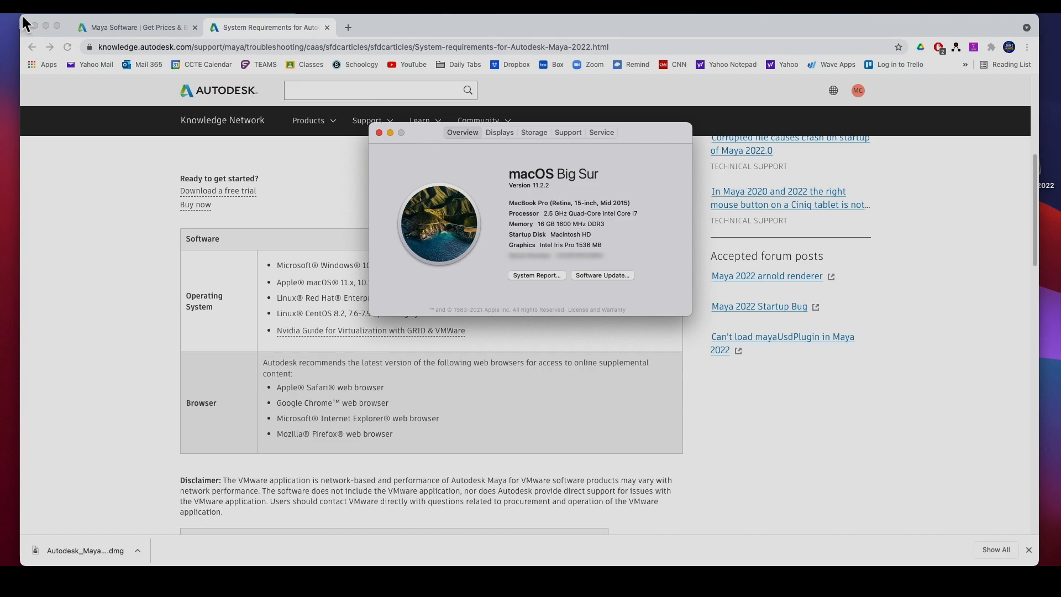
mouse_move(503, 189)
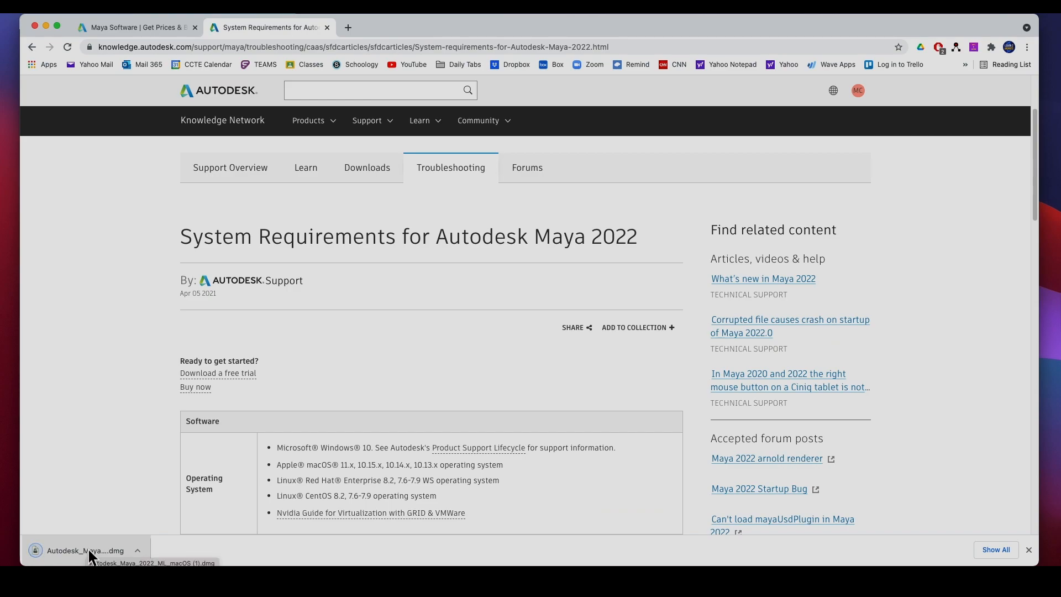
- Mount the downloaded Maya 2022 .dmg and launch Install Maya 2022 from Finder
click(85, 551)
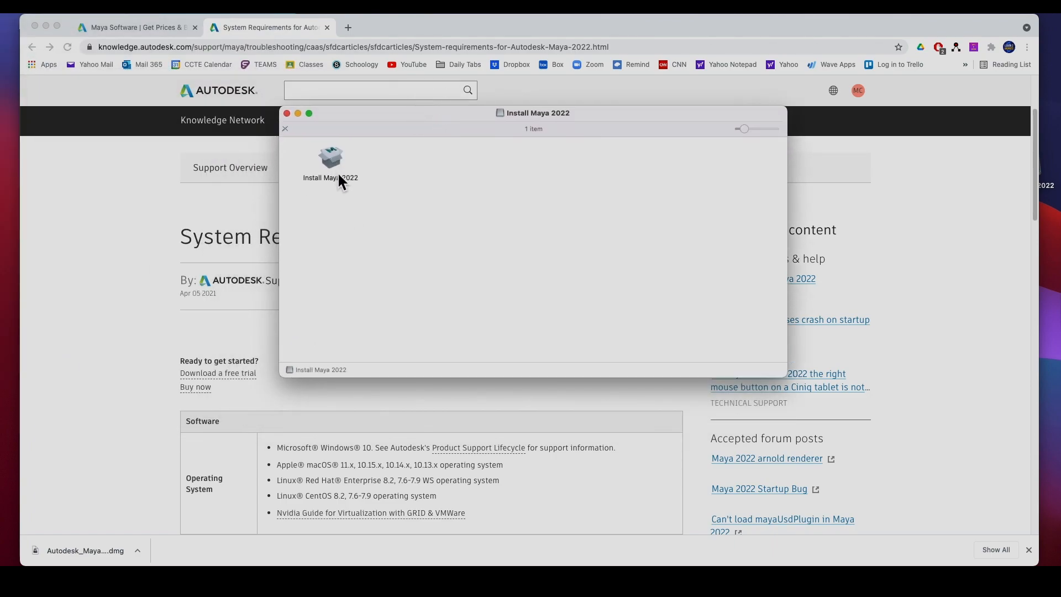
click(331, 159)
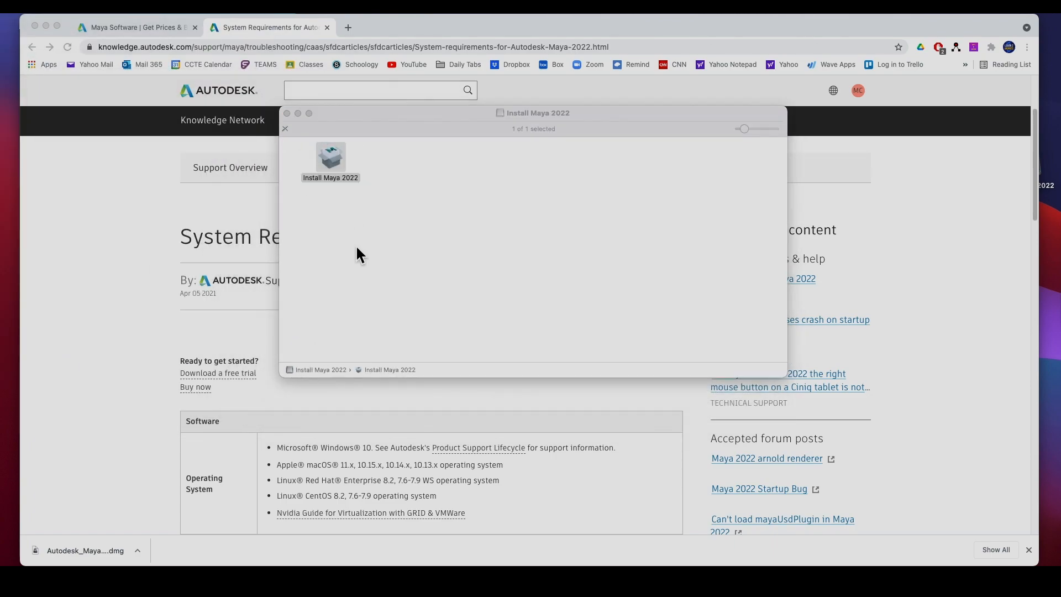
double_click(330, 157)
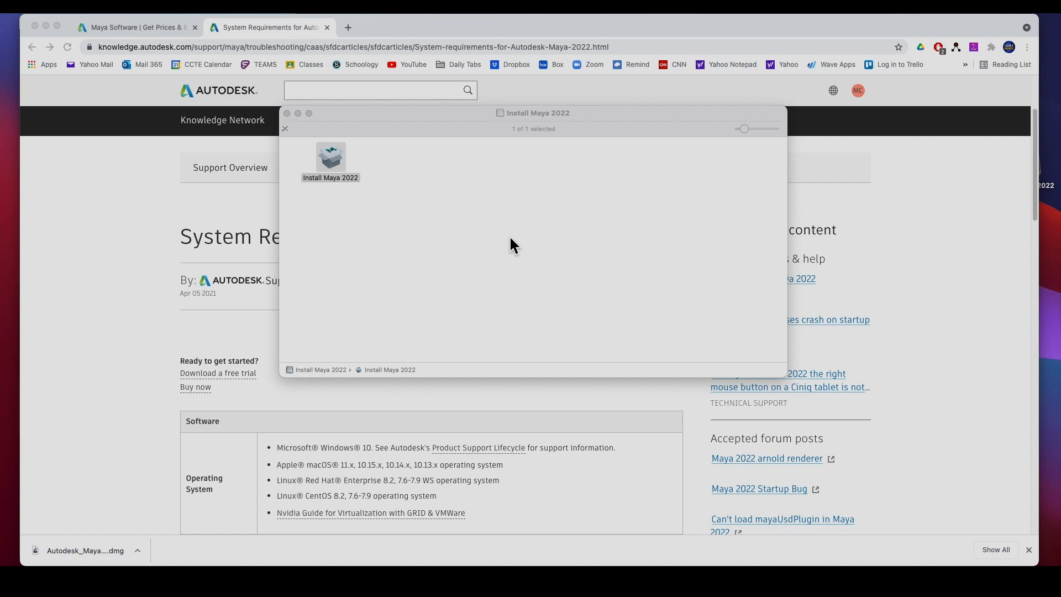
double_click(330, 157)
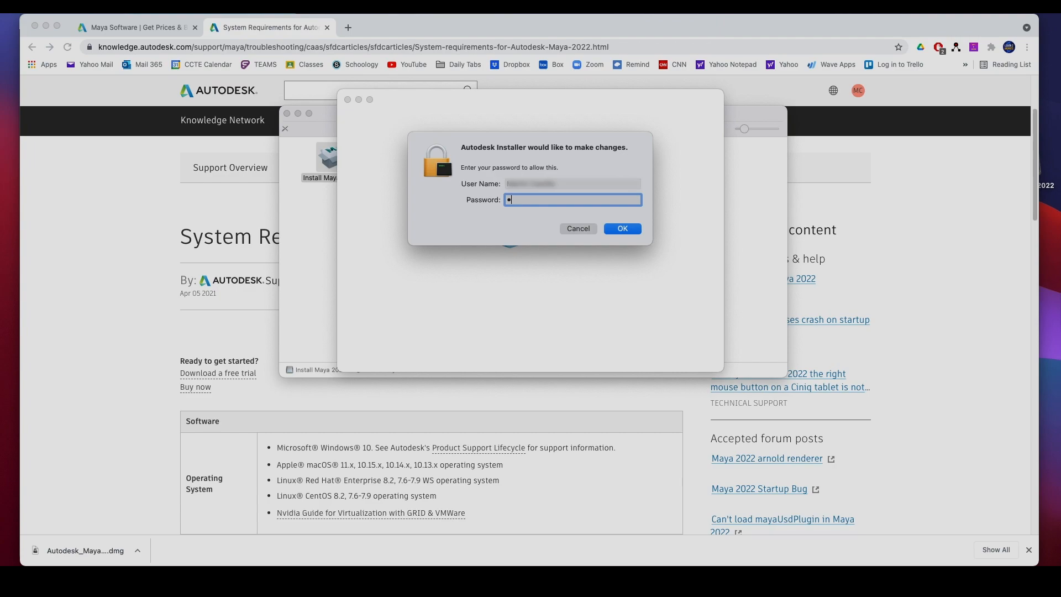
- Authorize the installer with the admin password, exit on 'Already installed' and close the disk image window
text(•••)
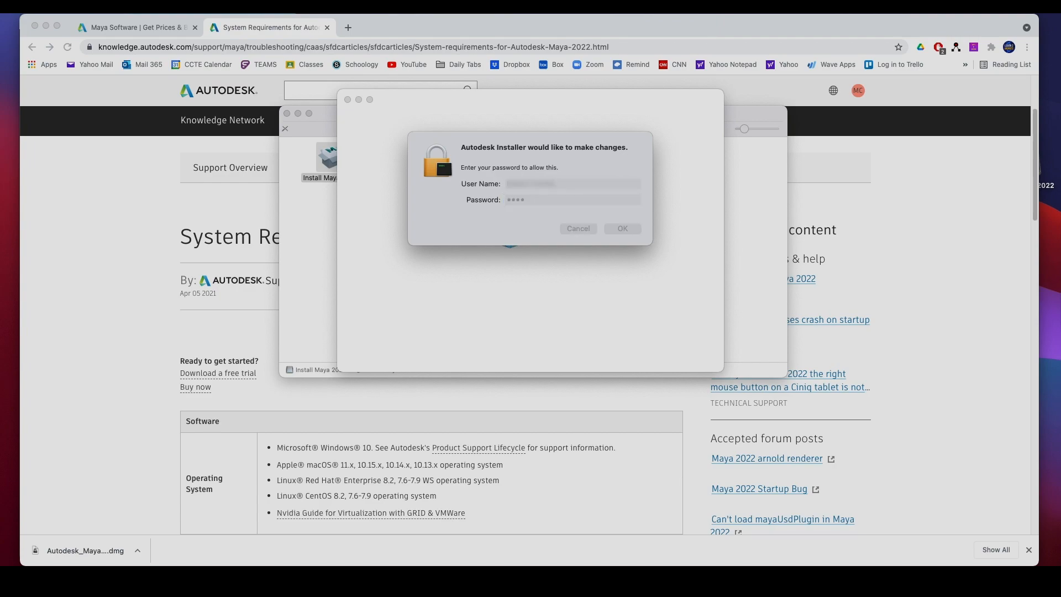
click(621, 228)
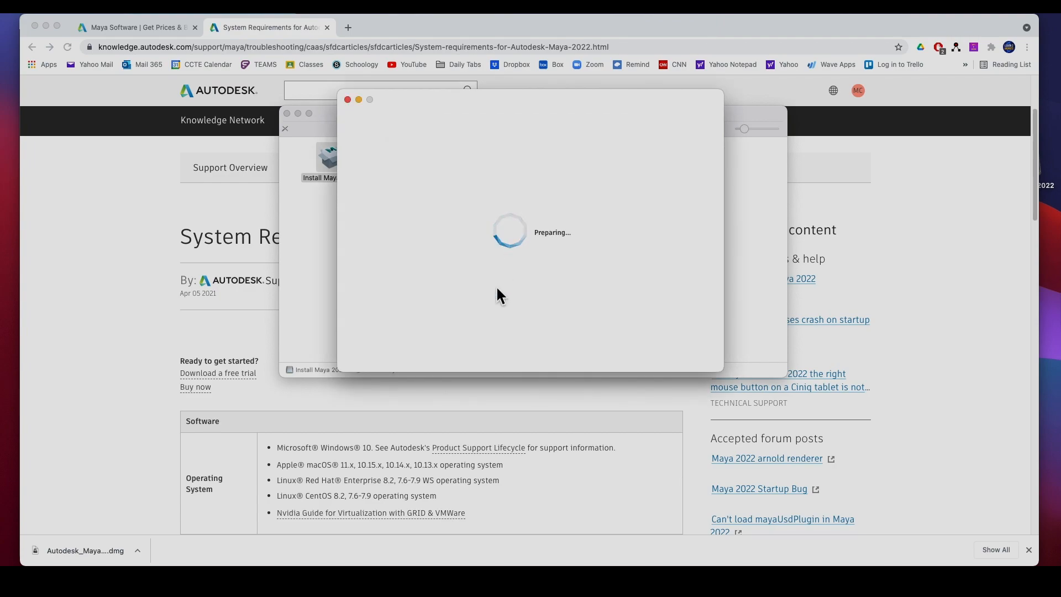
mouse_move(973, 95)
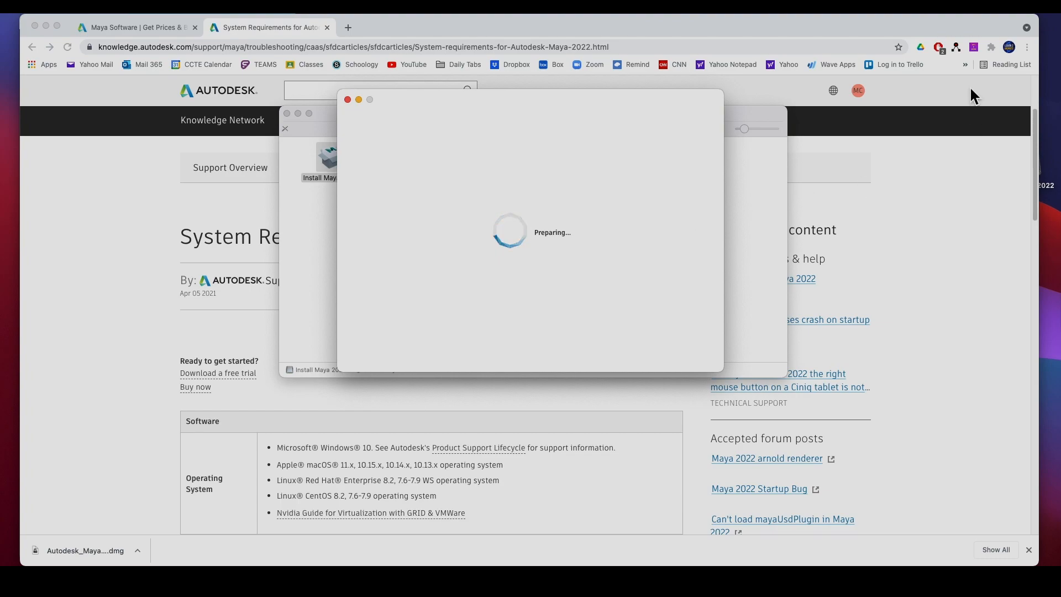
mouse_move(518, 281)
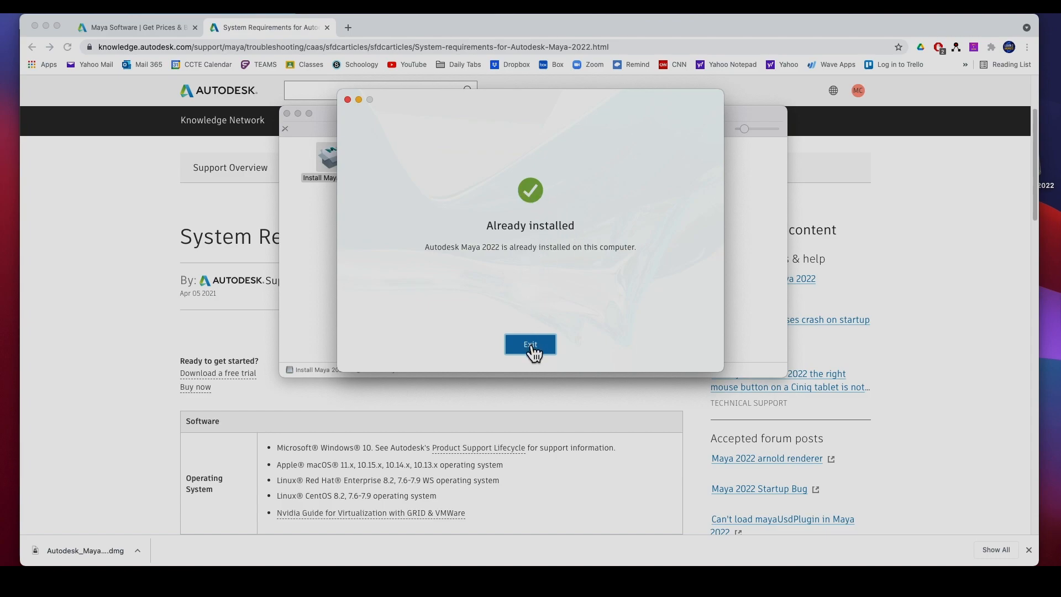
click(530, 345)
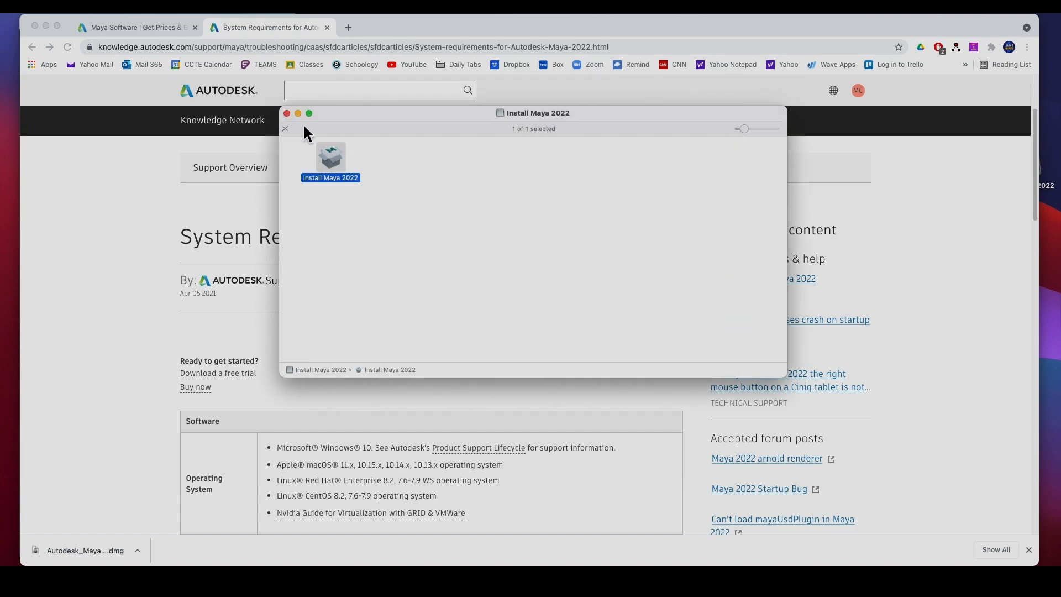
click(286, 113)
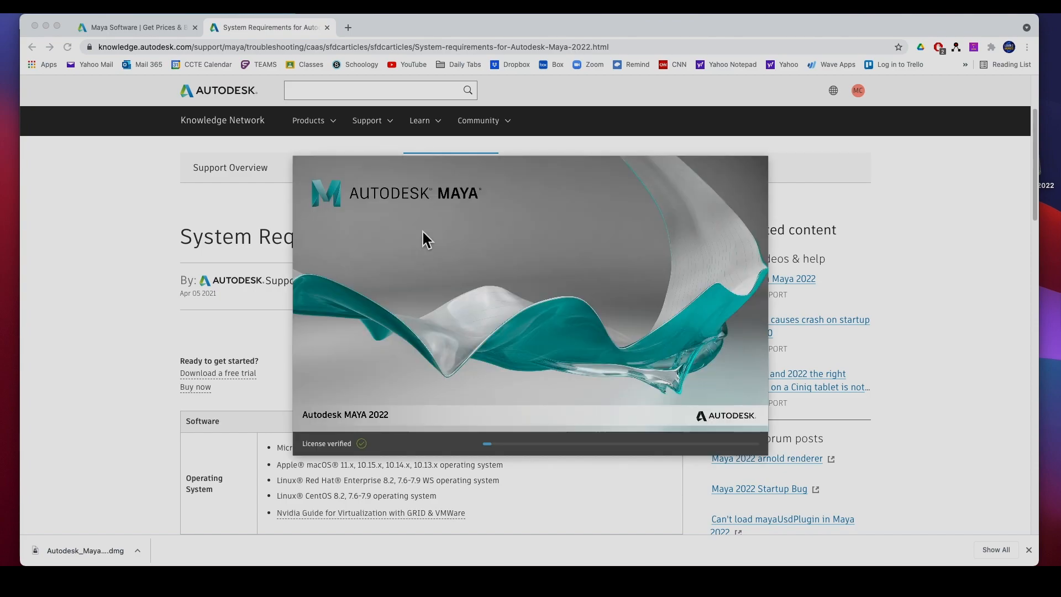
mouse_move(405, 424)
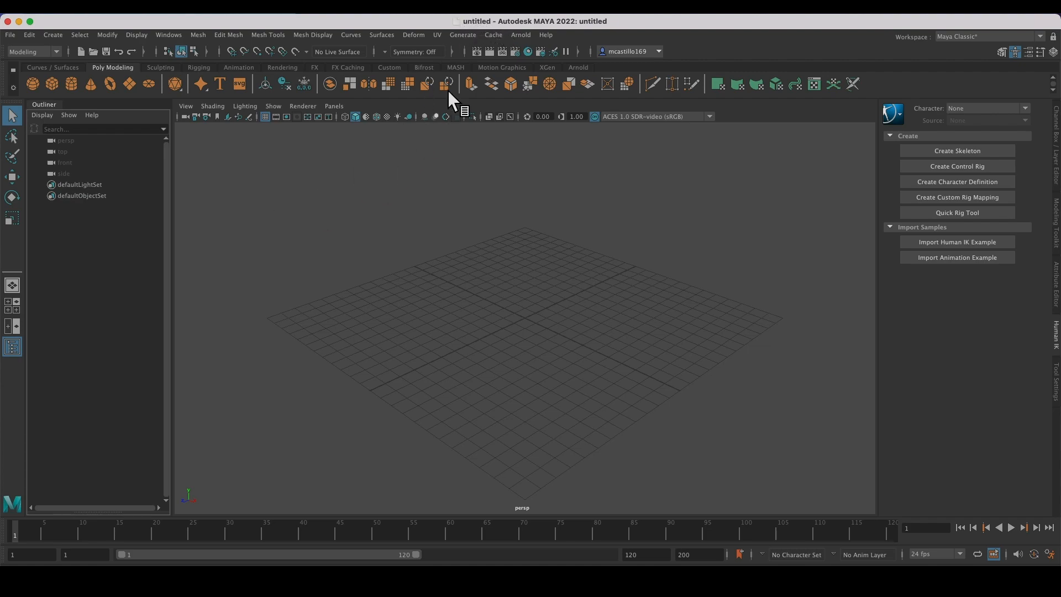
mouse_move(594, 35)
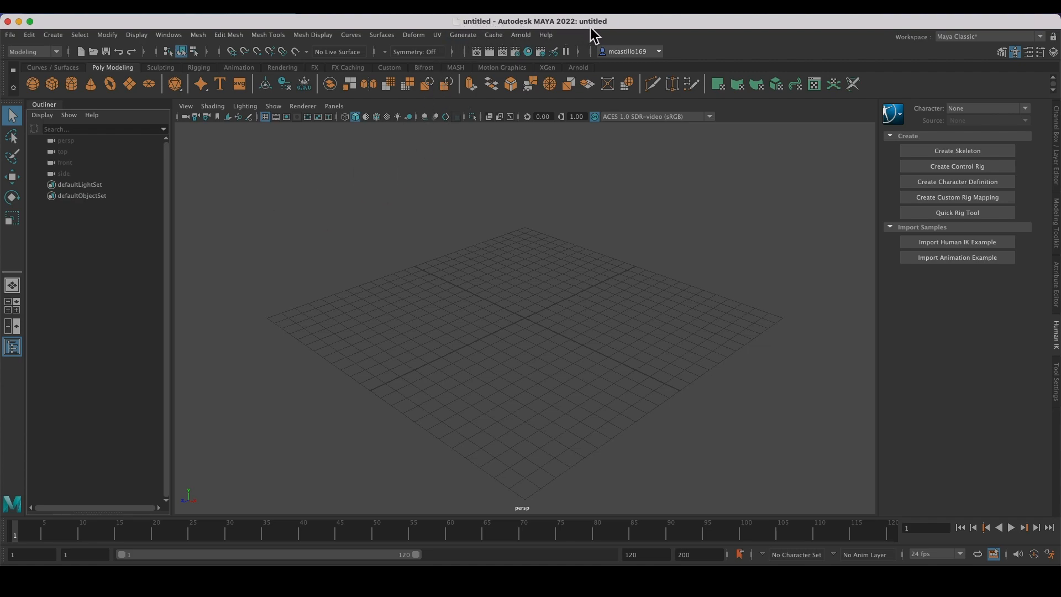
mouse_move(640, 29)
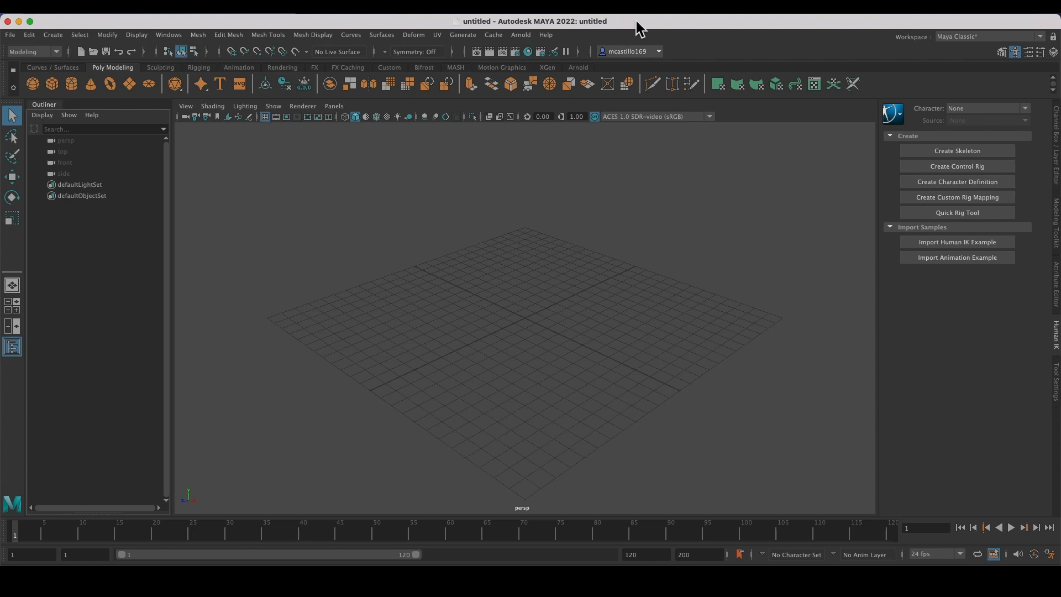
mouse_move(65, 34)
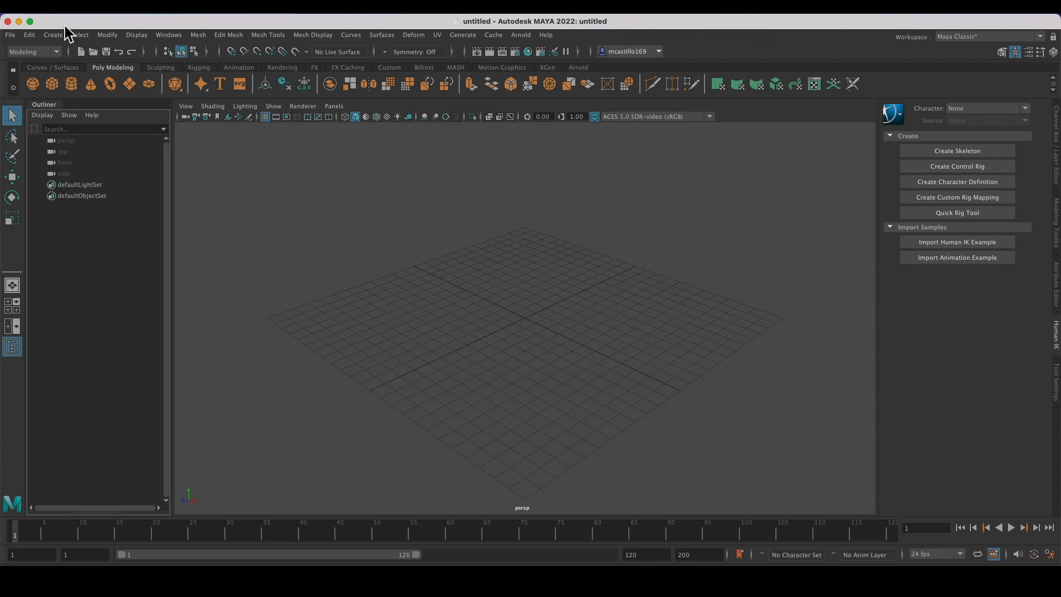
mouse_move(194, 206)
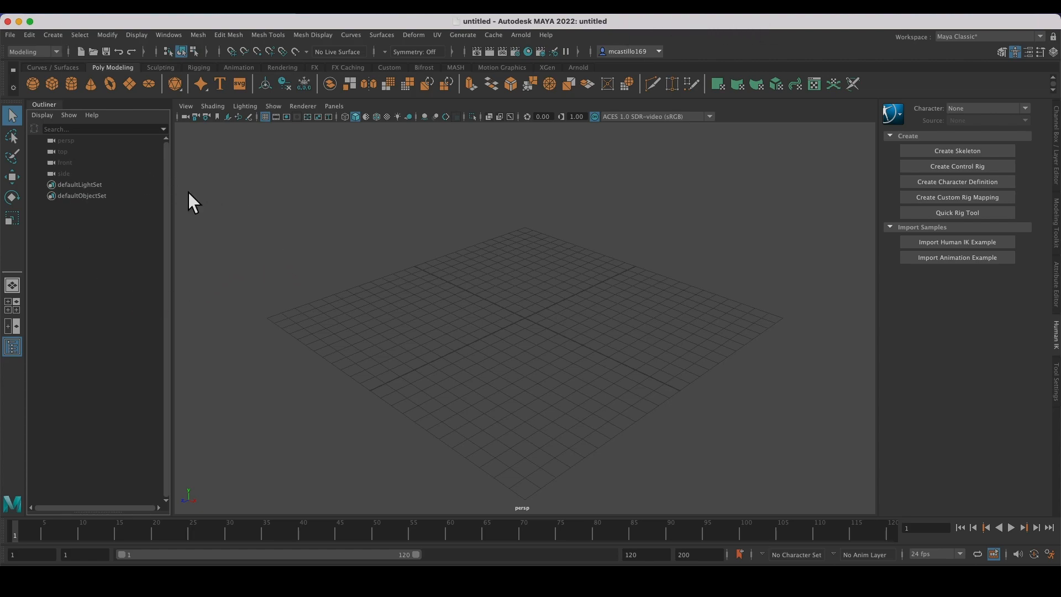
mouse_move(247, 236)
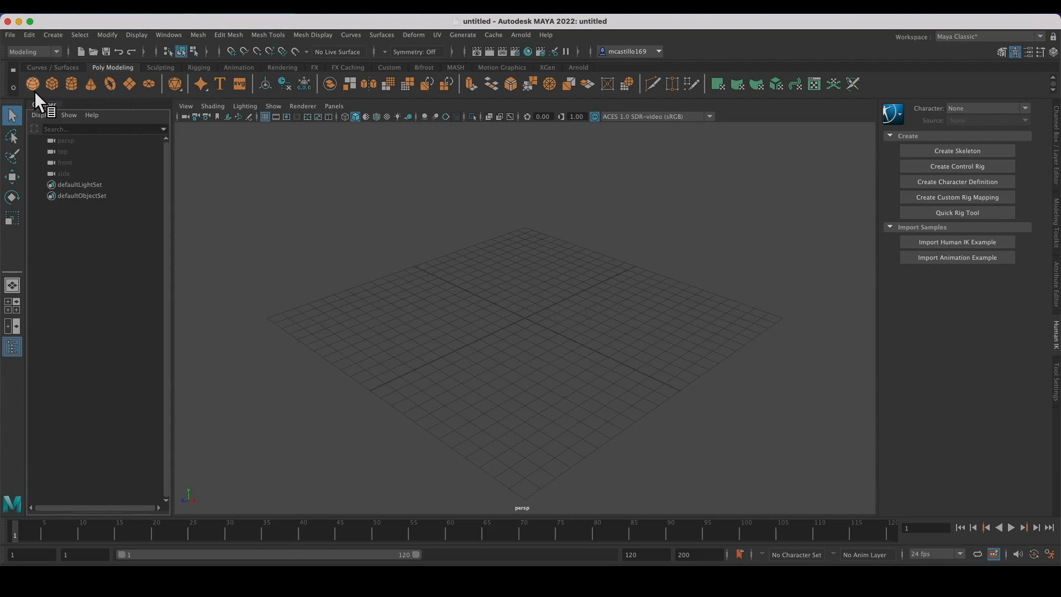
- Create pSphere1 at the origin from the Poly Modeling shelf
click(32, 83)
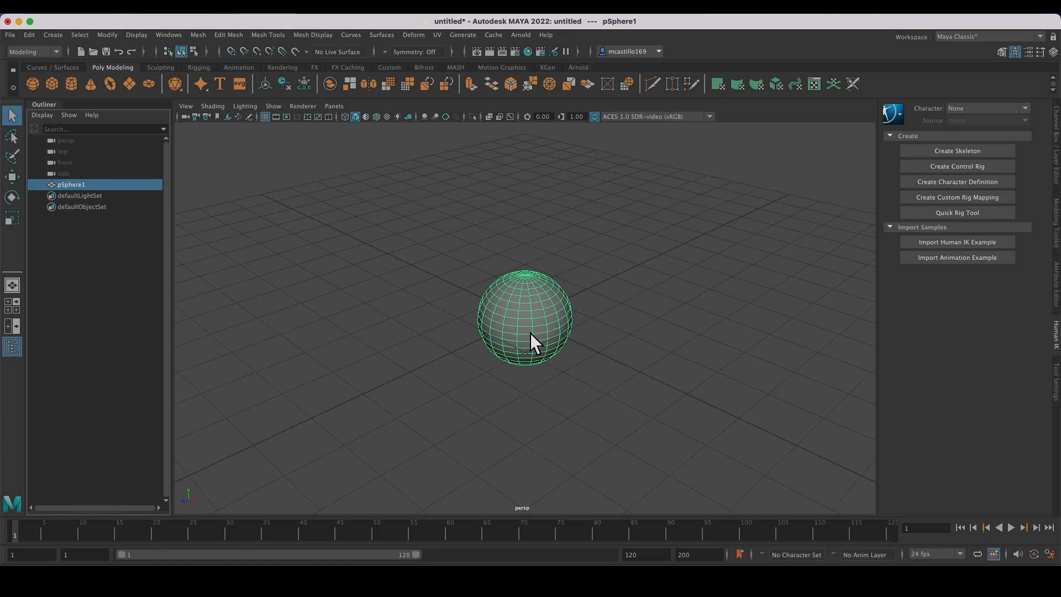